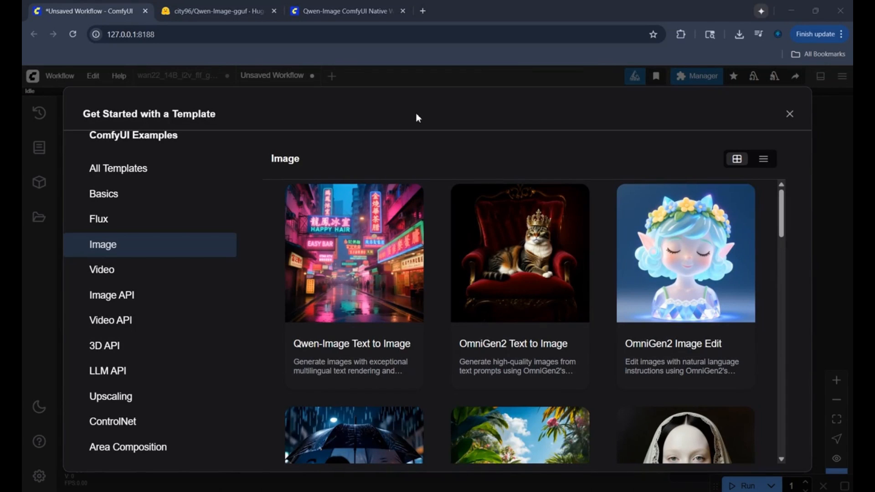
mouse_move(281, 349)
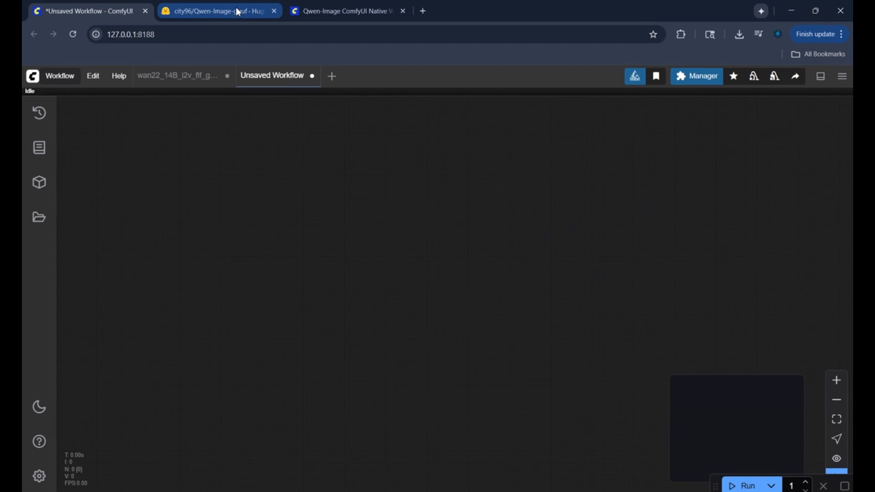
Start downloading the 2-bit qwen-image-Q2_K.gguf (7.06 GB) and return to the model card
left_click(218, 11)
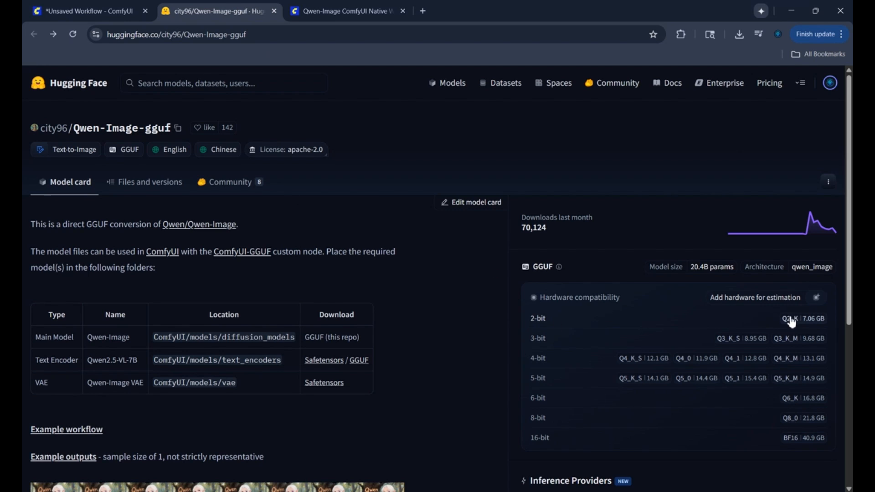
mouse_move(799, 326)
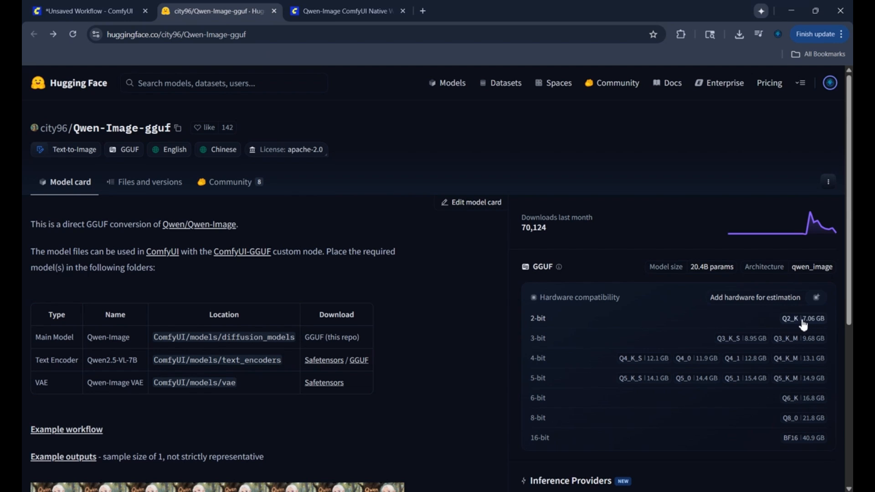
left_click(791, 319)
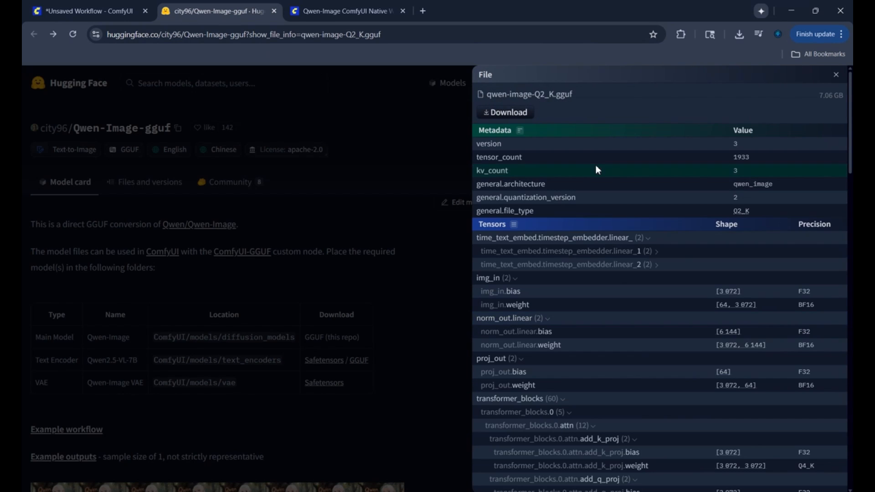
left_click(505, 112)
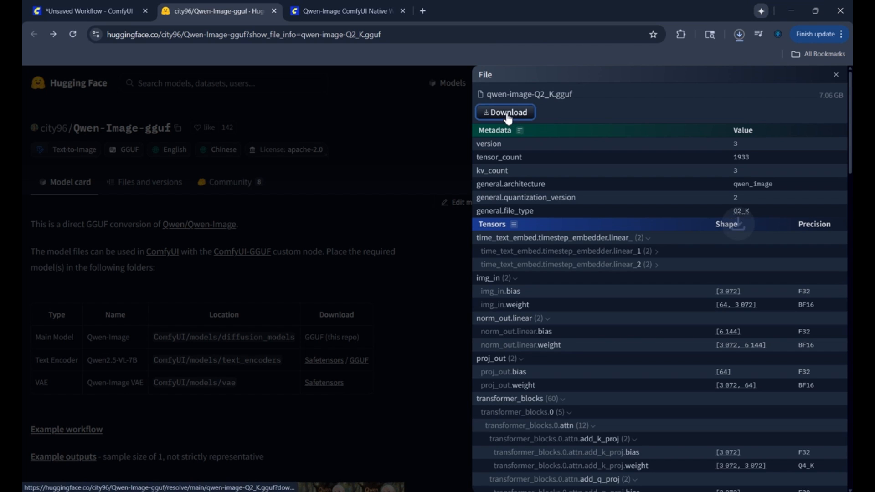
left_click(504, 111)
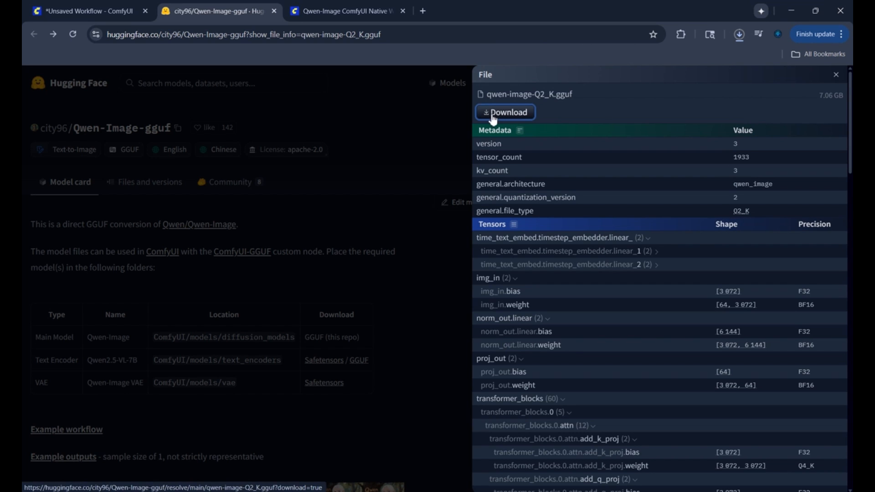
left_click(835, 74)
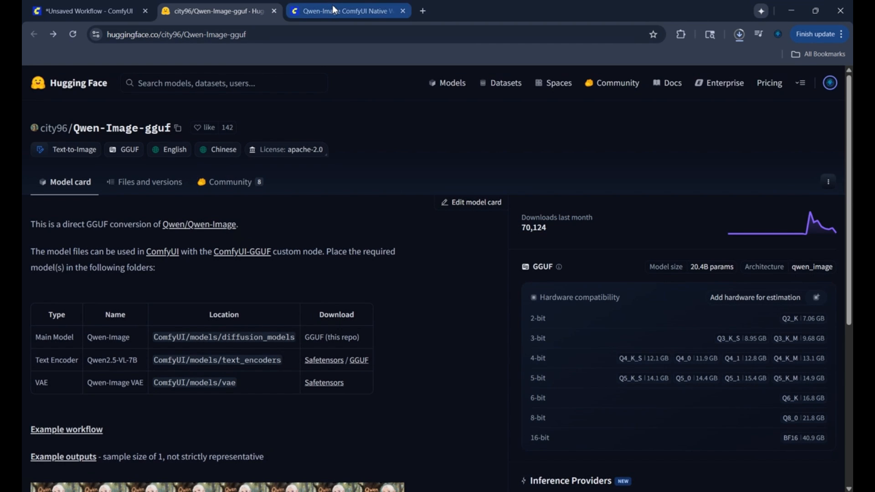
Download the qwen_2.5_vl_7b_fp8_scaled.safetensors text encoder from the ComfyUI Docs tutorial
left_click(346, 11)
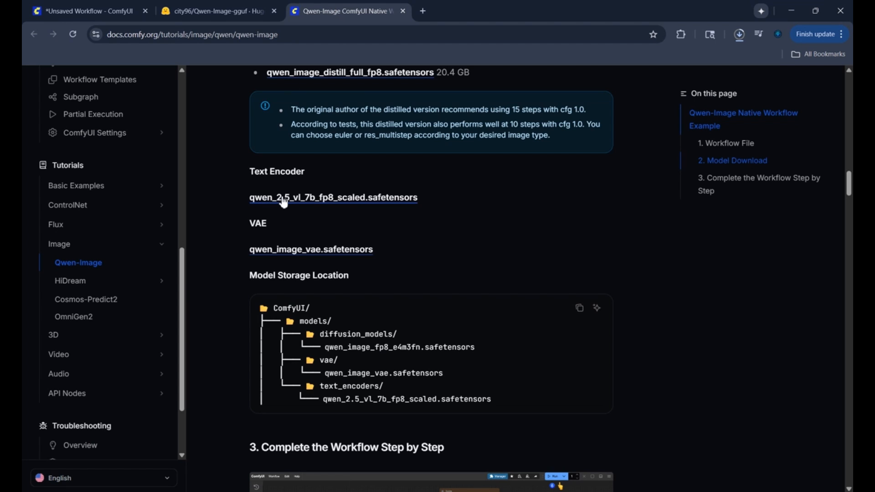
left_click(333, 197)
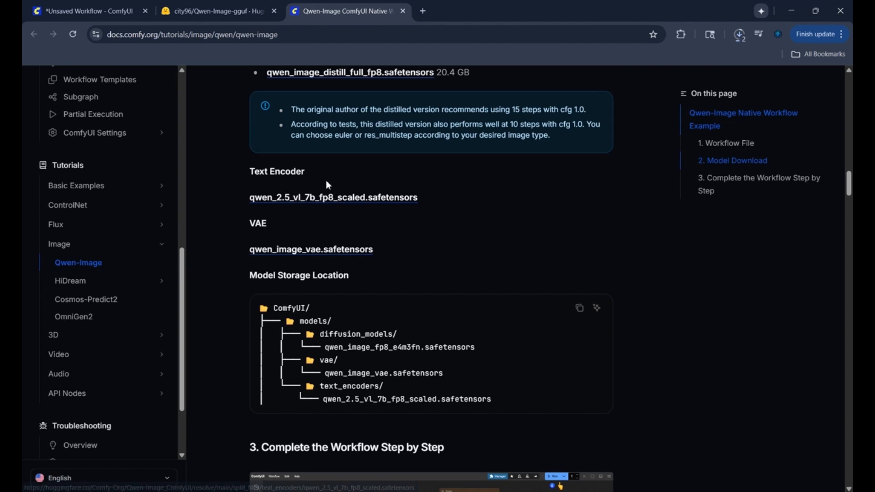
mouse_move(260, 237)
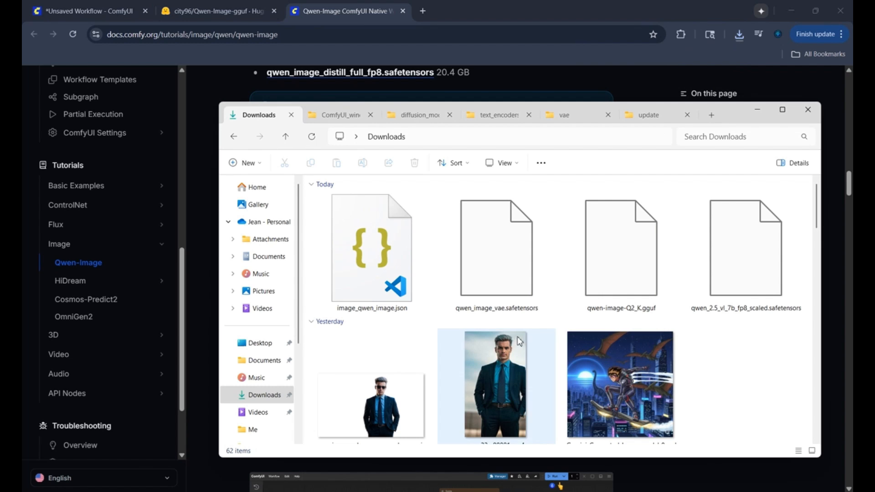
Move qwen-image-Q2_K.gguf from Downloads into ComfyUI's models/diffusion_models folder
left_click(621, 251)
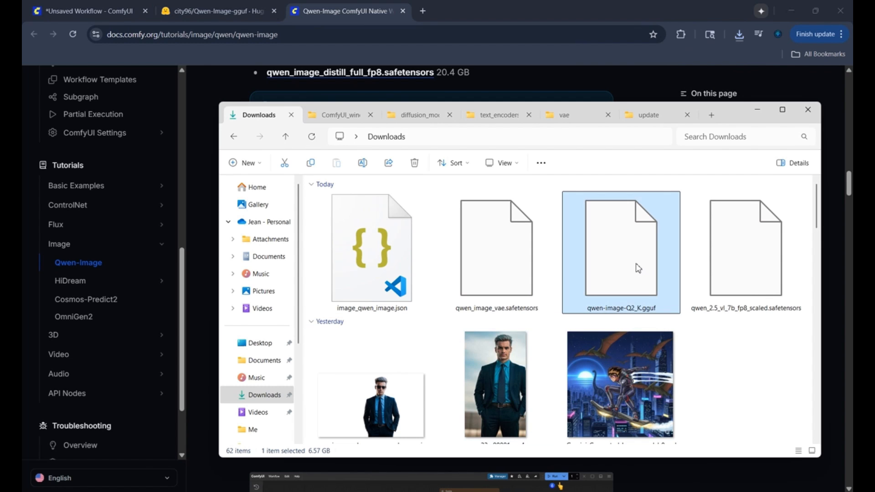
mouse_move(638, 257)
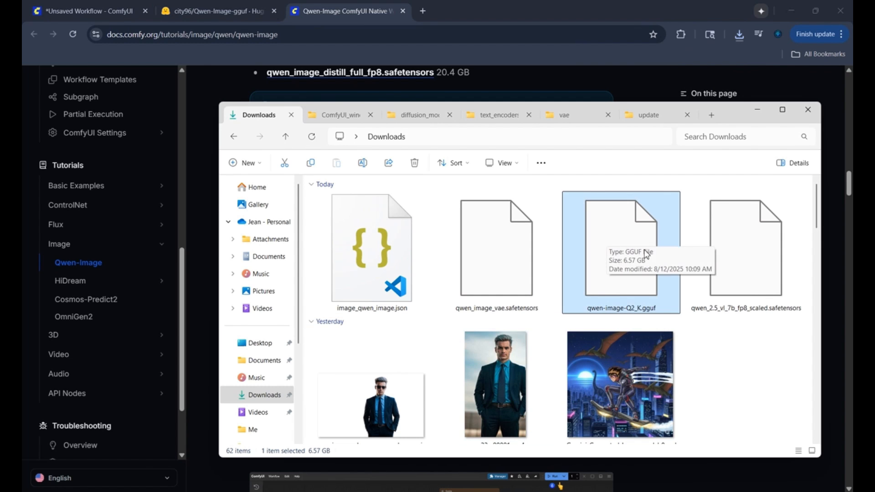
mouse_move(609, 238)
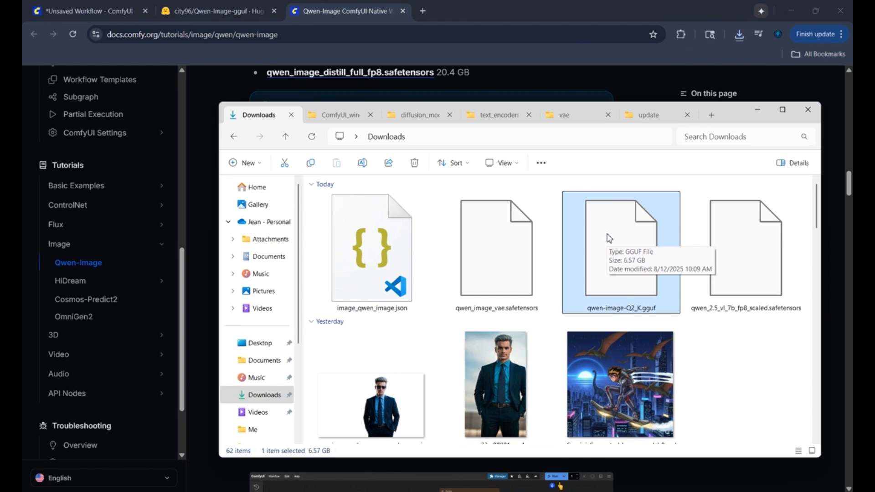
left_click(339, 114)
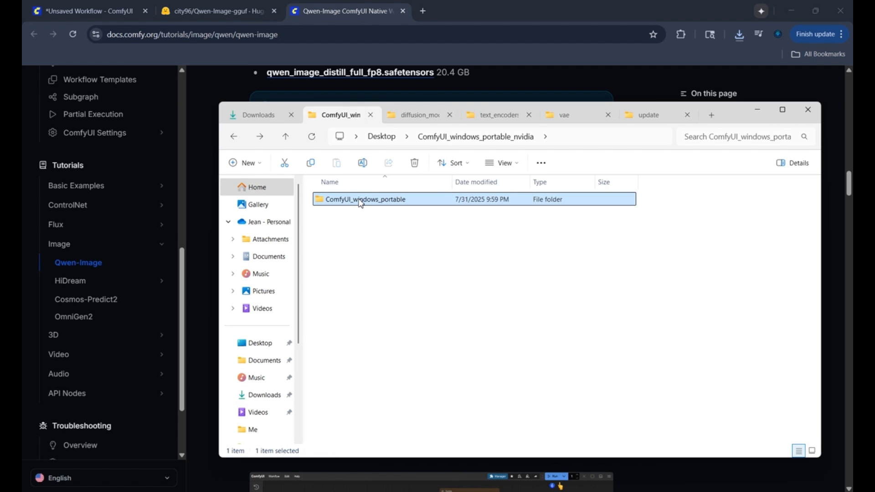
double_click(365, 199)
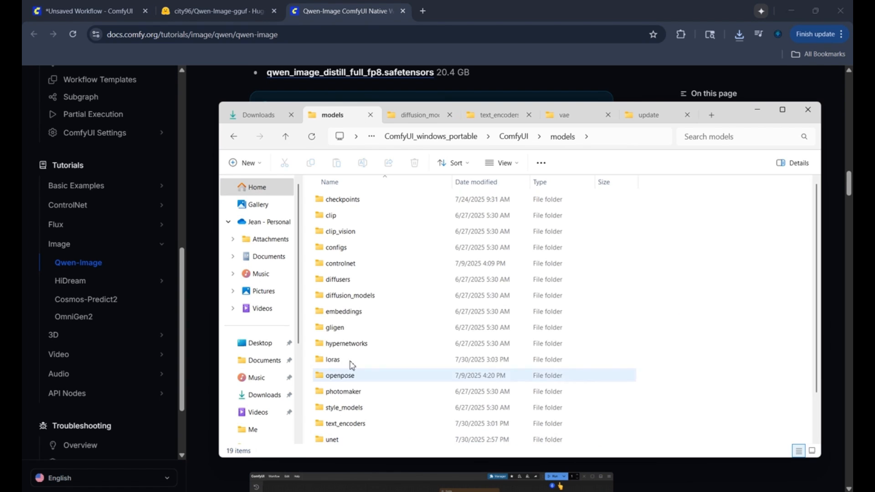
double_click(350, 295)
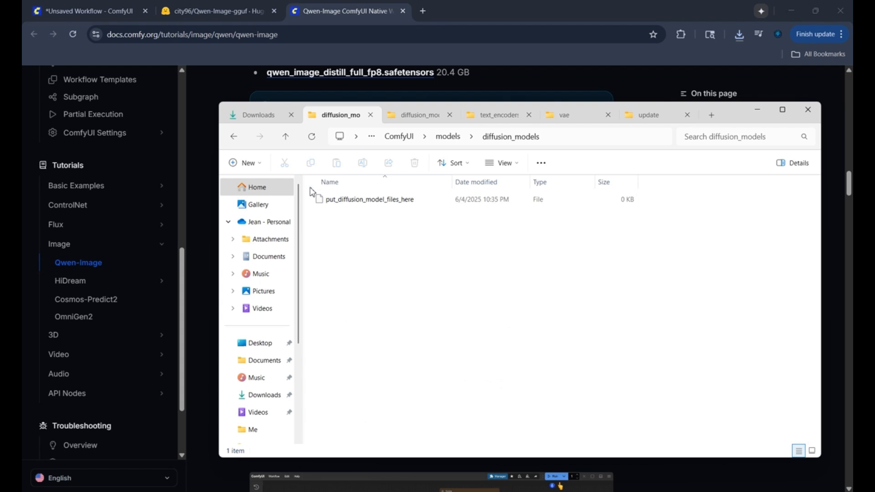
left_click(258, 115)
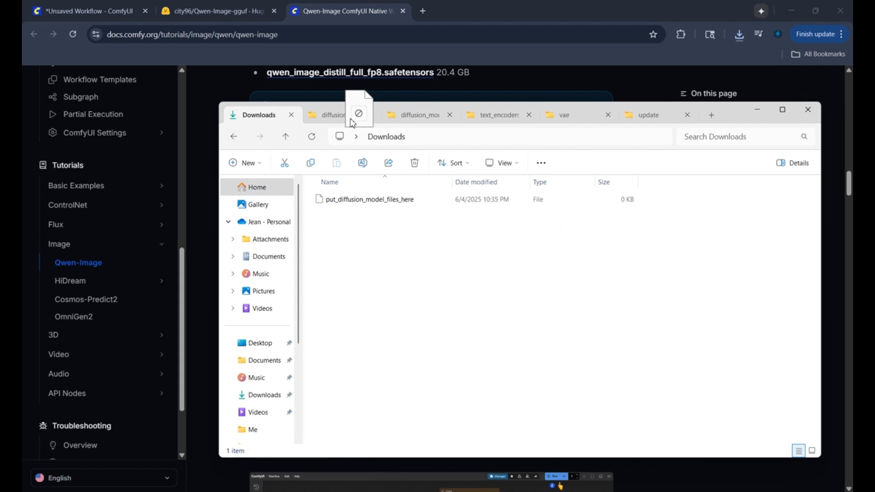
left_click(334, 115)
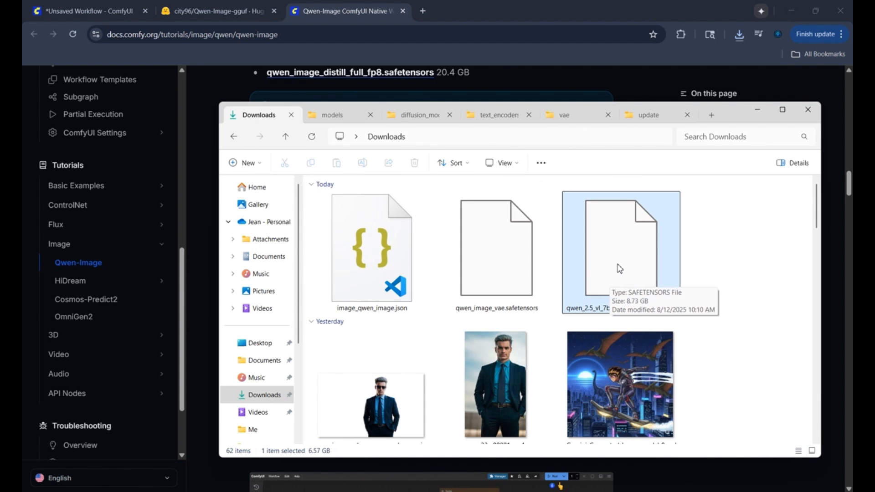
Move qwen_2.5_vl_7b_fp8_scaled.safetensors into models/text_encoders and select qwen_image_vae.safetensors in Downloads
left_click(331, 115)
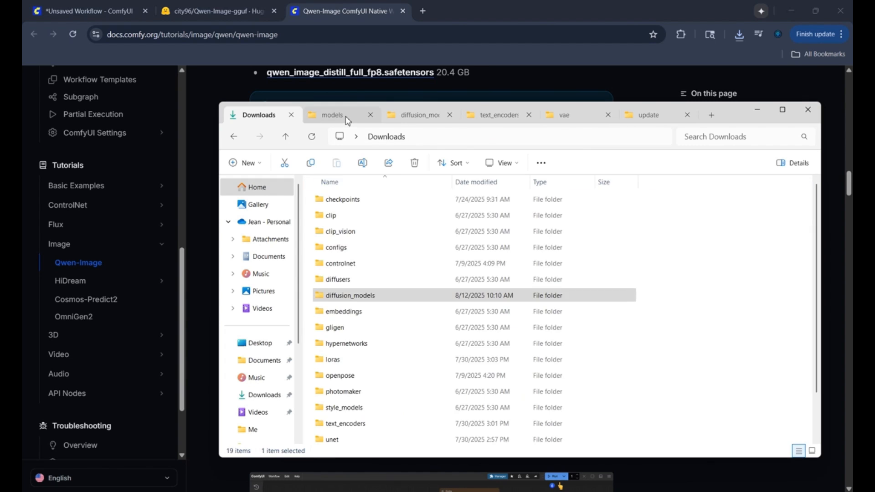
left_click(332, 115)
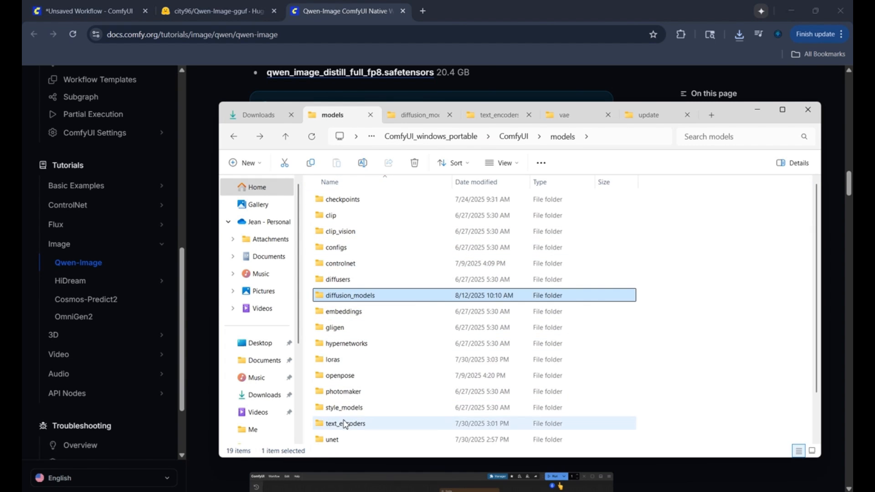
double_click(345, 423)
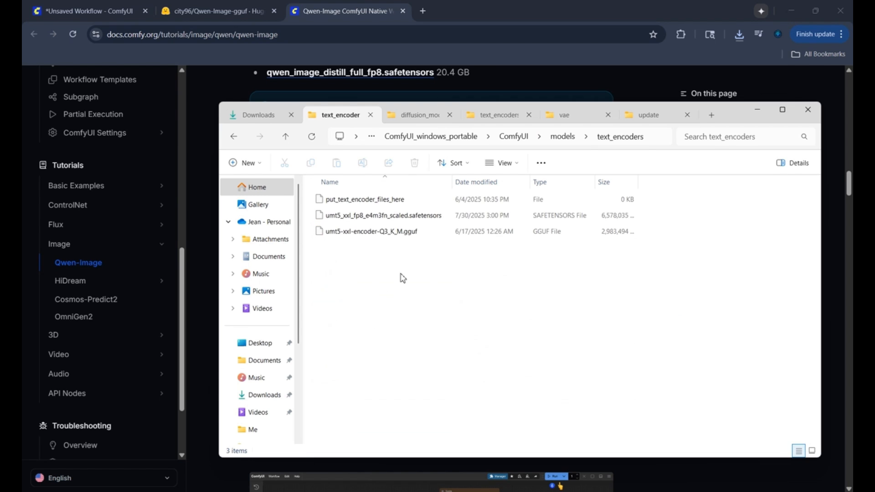
left_click(257, 115)
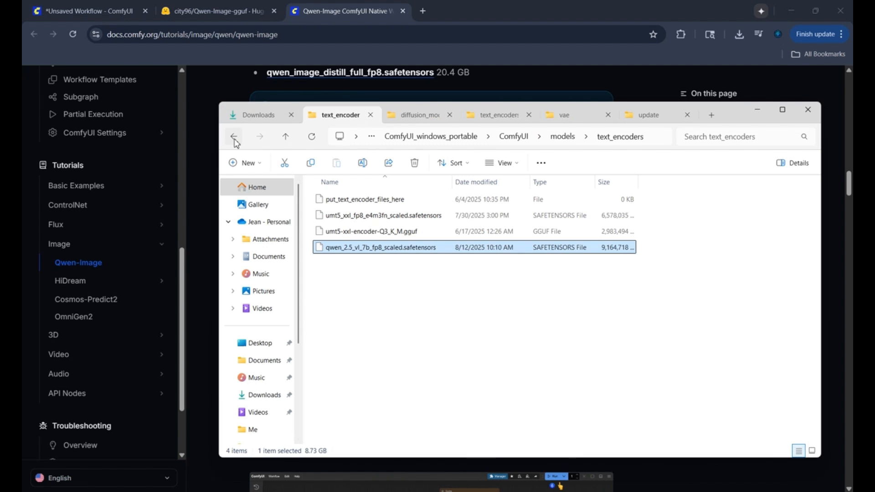
left_click(258, 115)
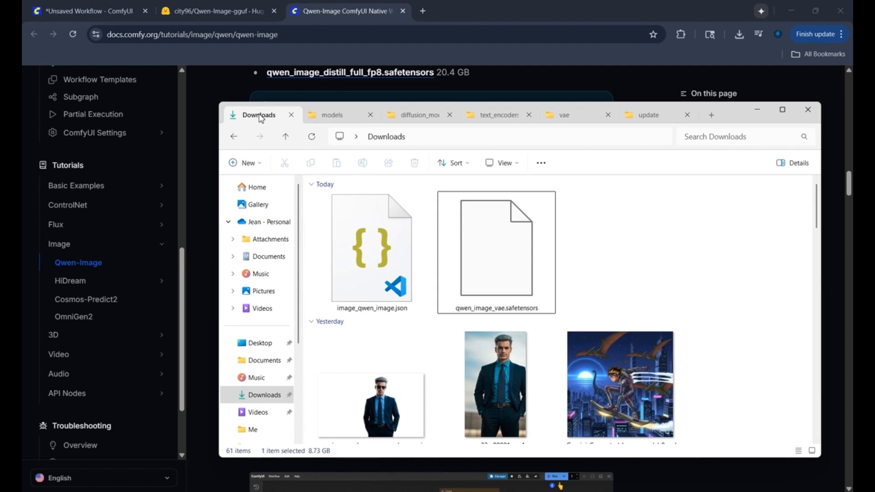
left_click(496, 252)
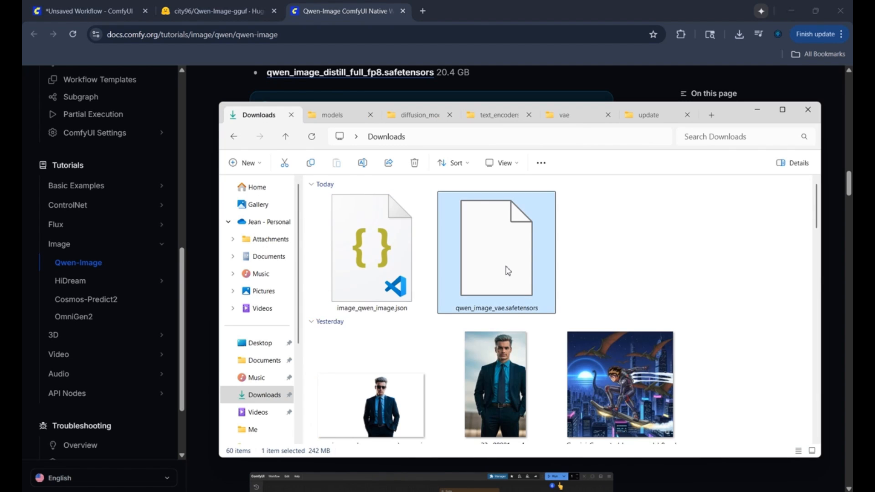
mouse_move(505, 271)
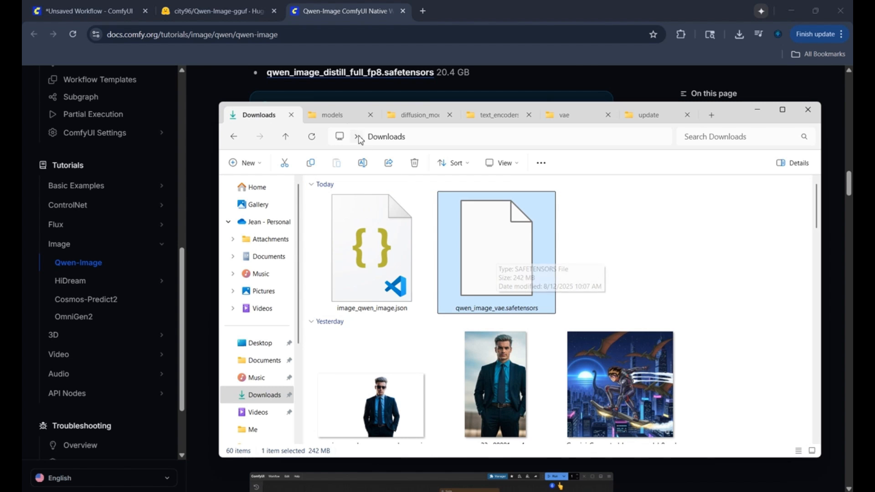
Move qwen_image_vae.safetensors from Downloads into ComfyUI's models/vae folder
left_click(330, 115)
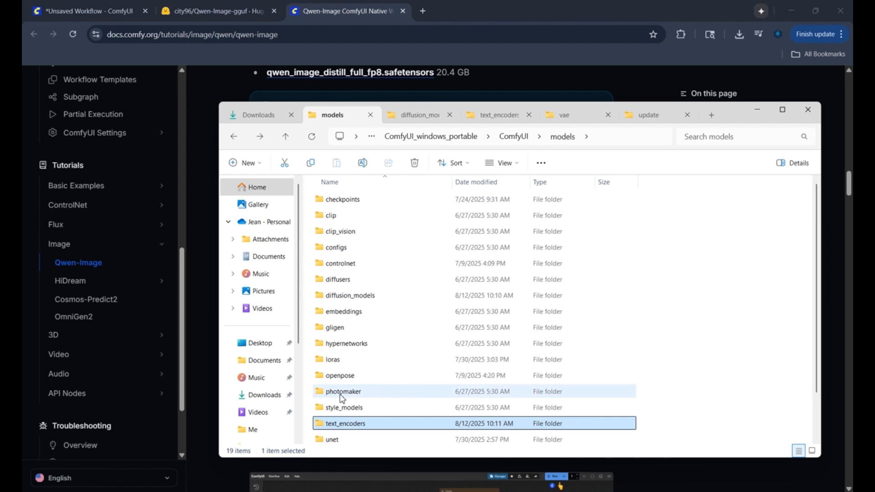
scroll("down", 3)
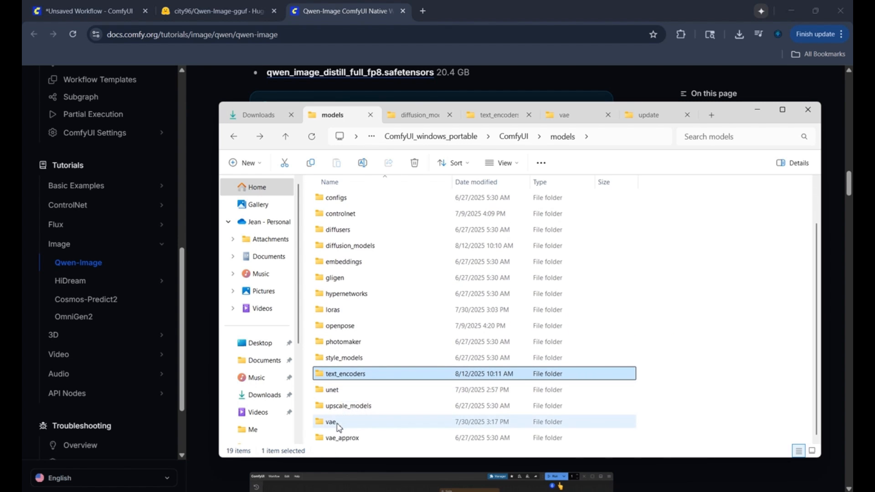
double_click(330, 421)
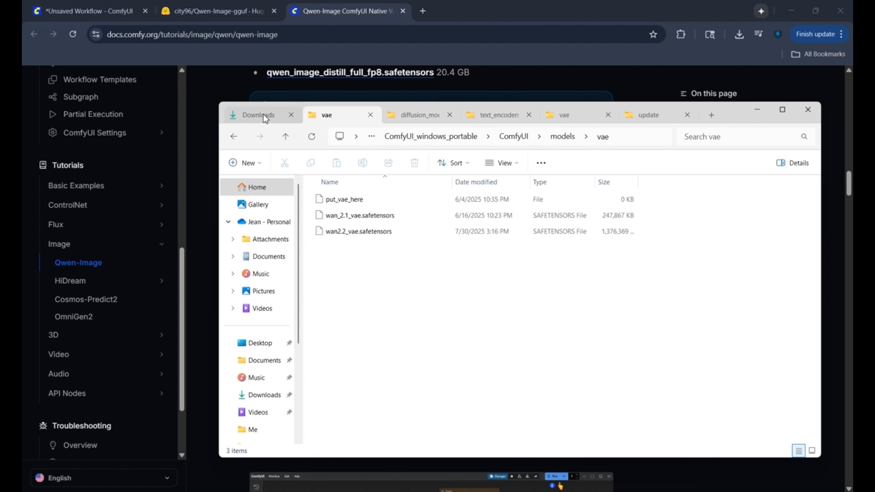
left_click(260, 114)
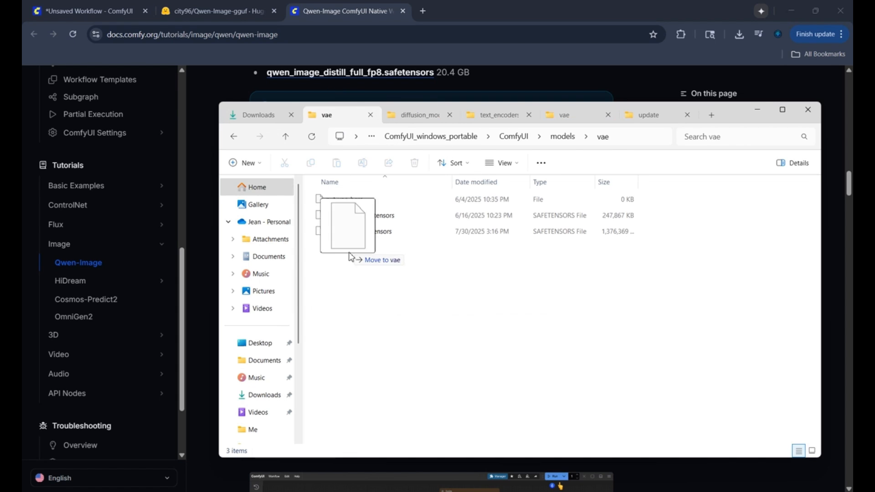
left_click_drag(346, 226, 377, 247)
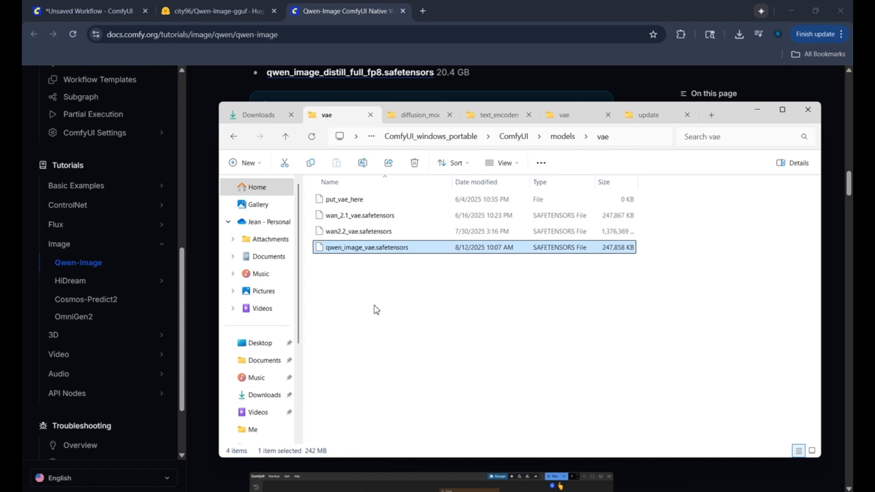
left_click(360, 297)
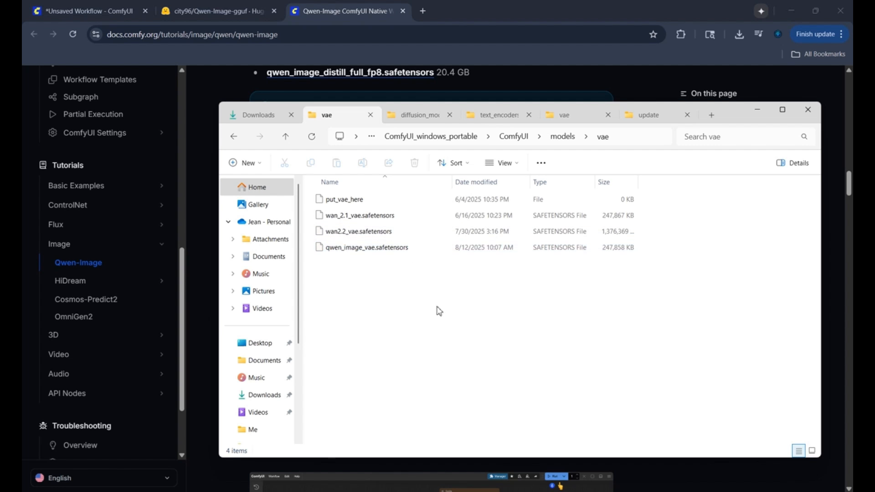
mouse_move(339, 5)
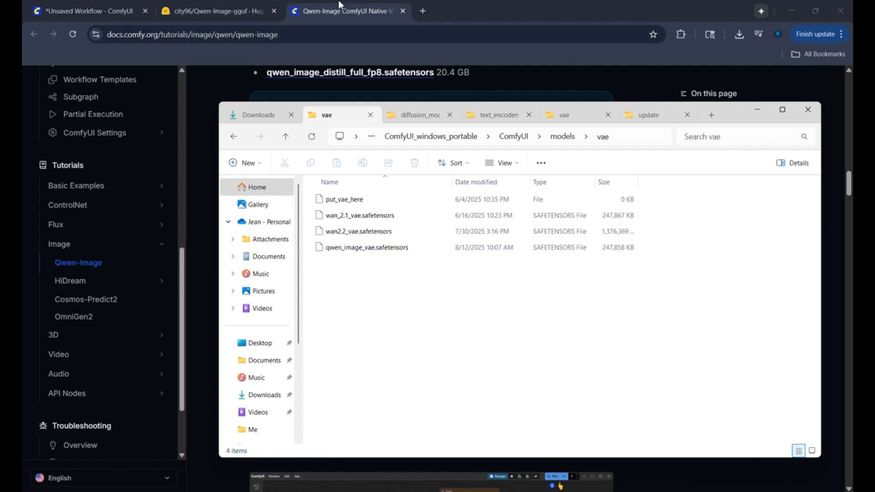
Run Update All in ComfyUI Manager, bringing ComfyUI to v0.3.49 and updating its custom nodes
left_click(83, 10)
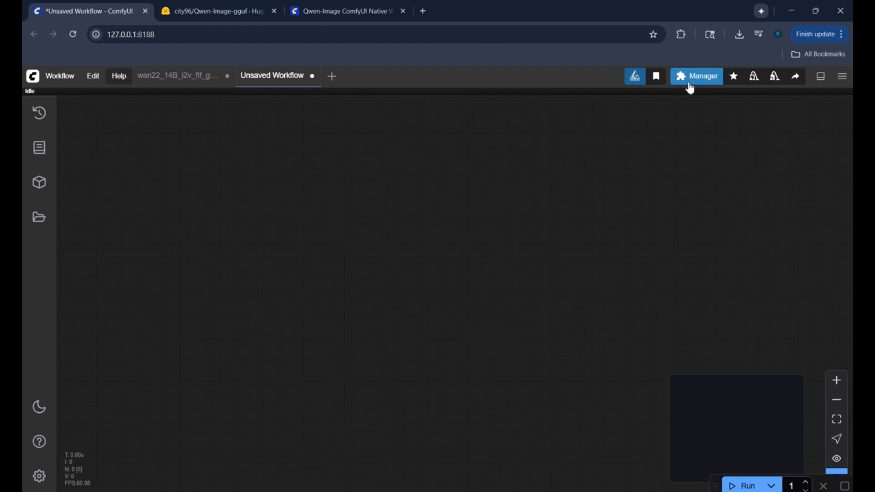
left_click(696, 76)
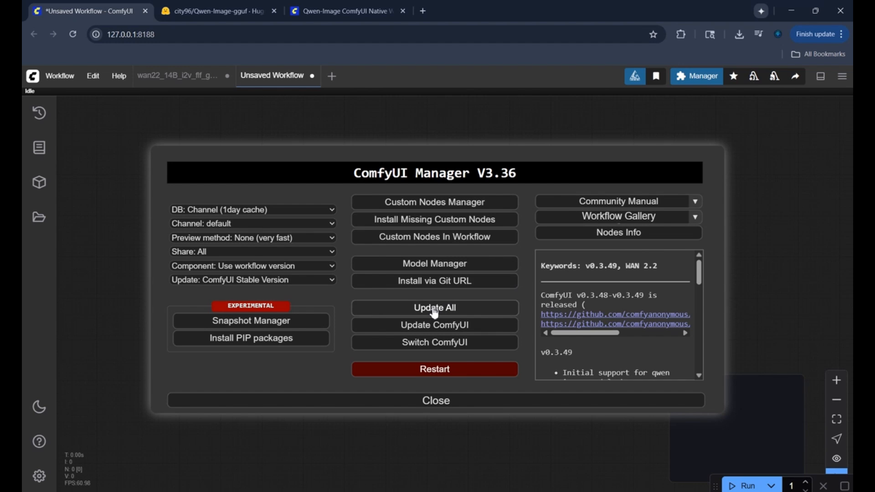
left_click(434, 308)
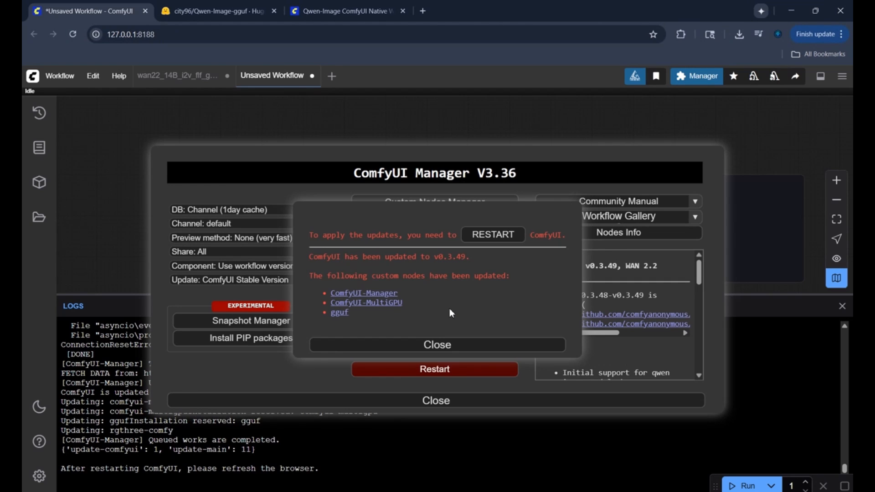
Restart ComfyUI after the update and confirm refreshing the browser page
left_click(436, 344)
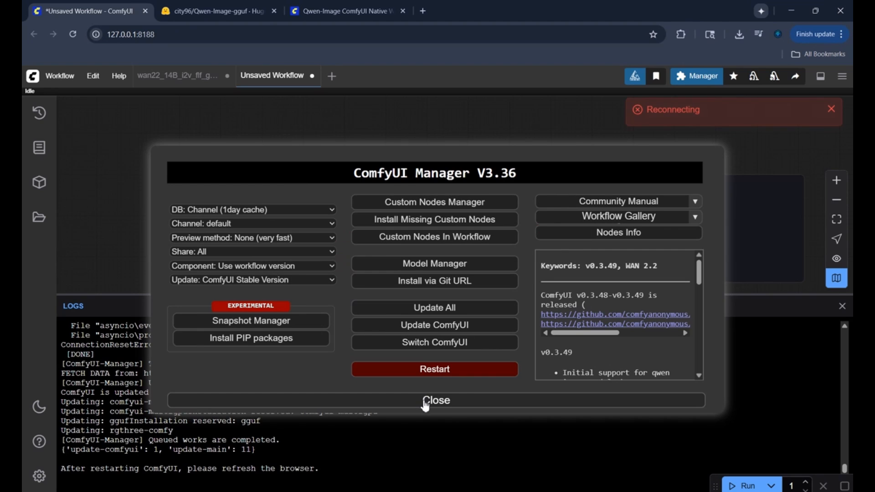
left_click(433, 400)
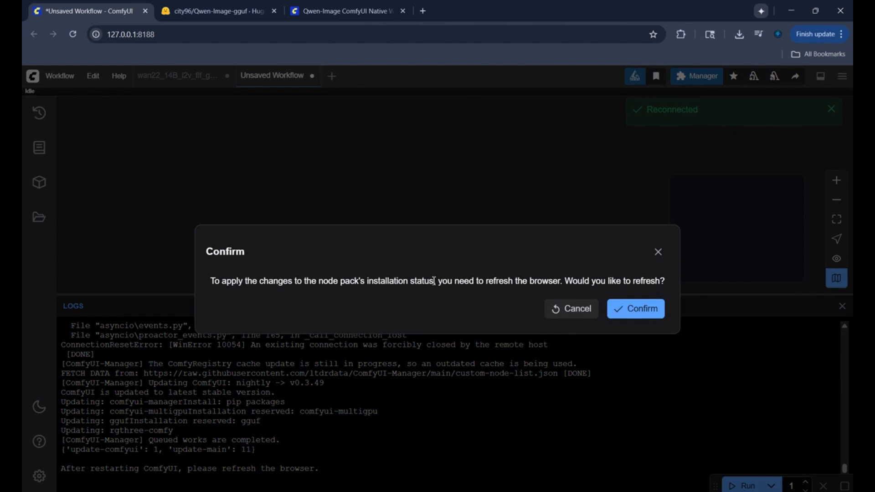
left_click(635, 309)
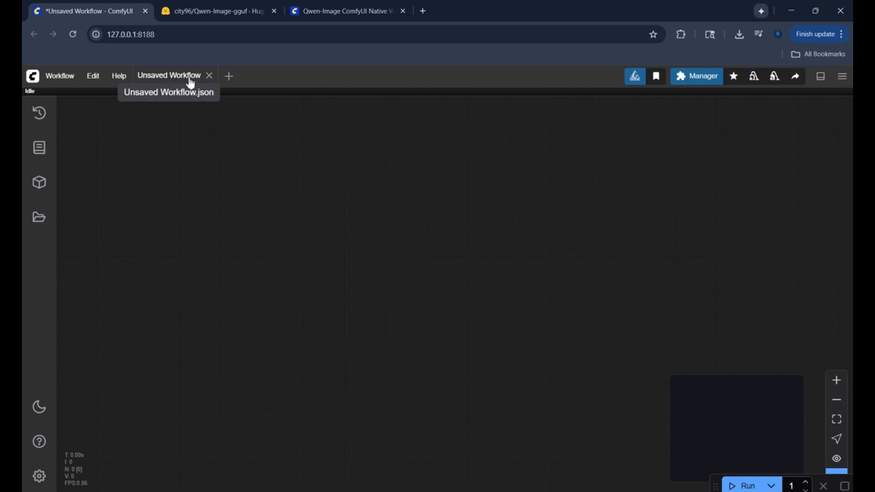
mouse_move(242, 82)
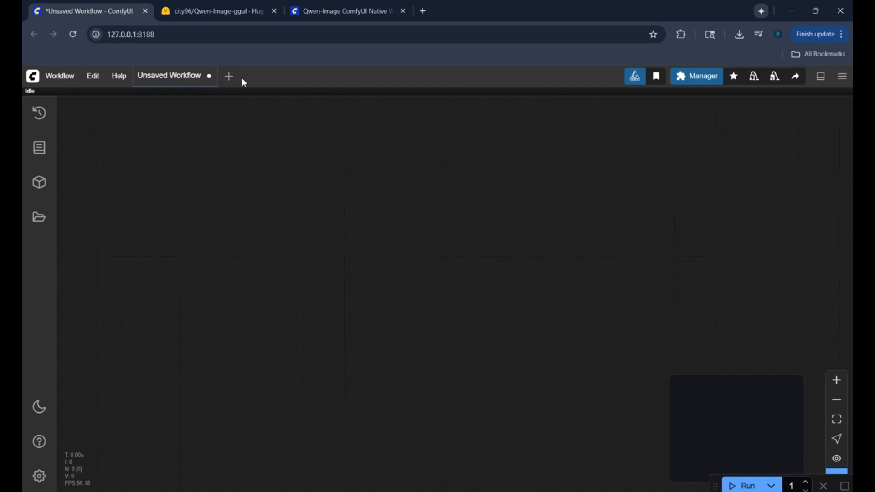
left_click(218, 11)
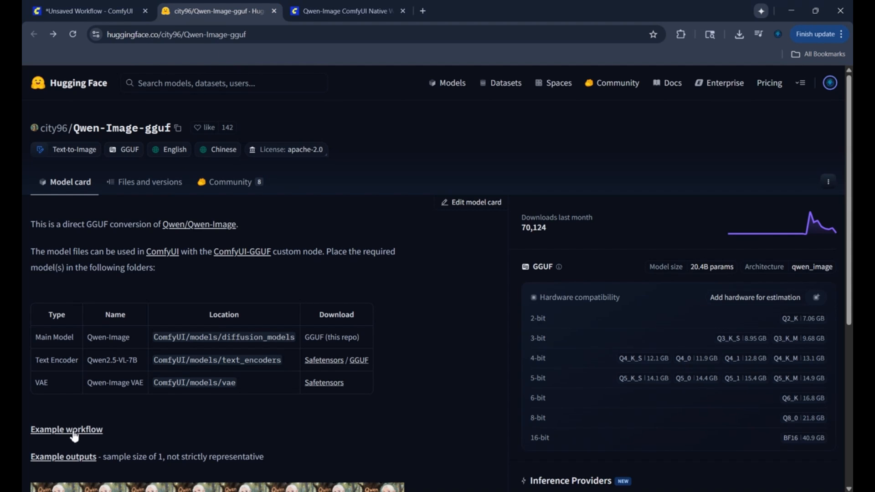
mouse_move(67, 429)
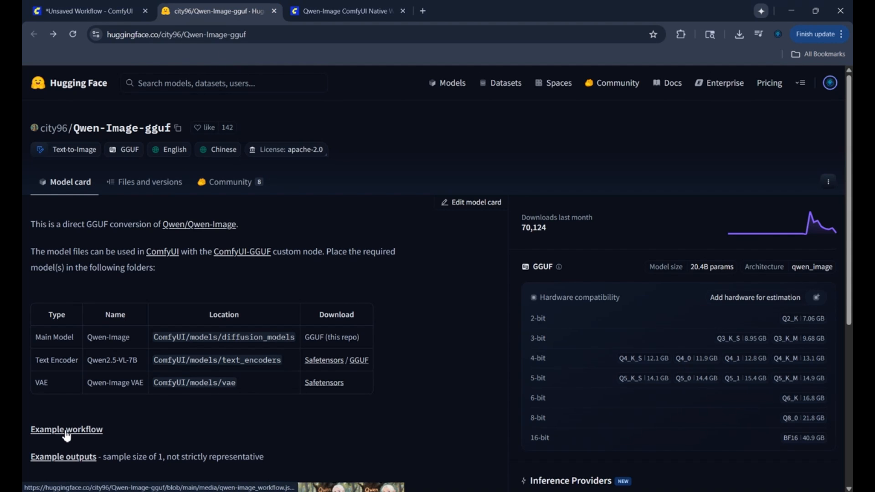
Save the raw Qwen-Image example workflow as qwen-image_workflow.json in Downloads
left_click(66, 429)
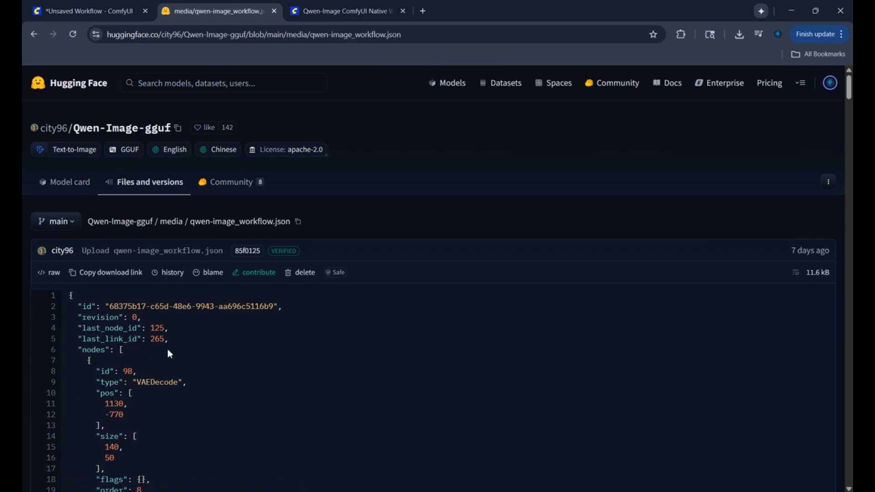
scroll("down", 3)
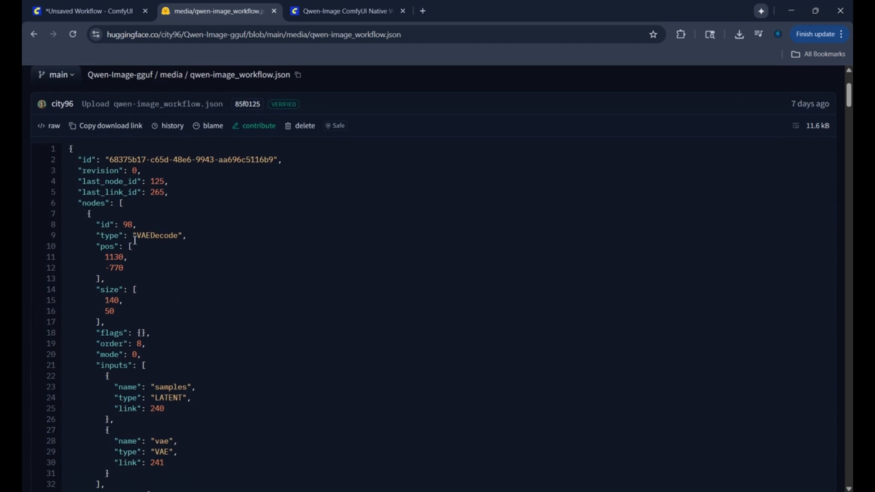
left_click(53, 125)
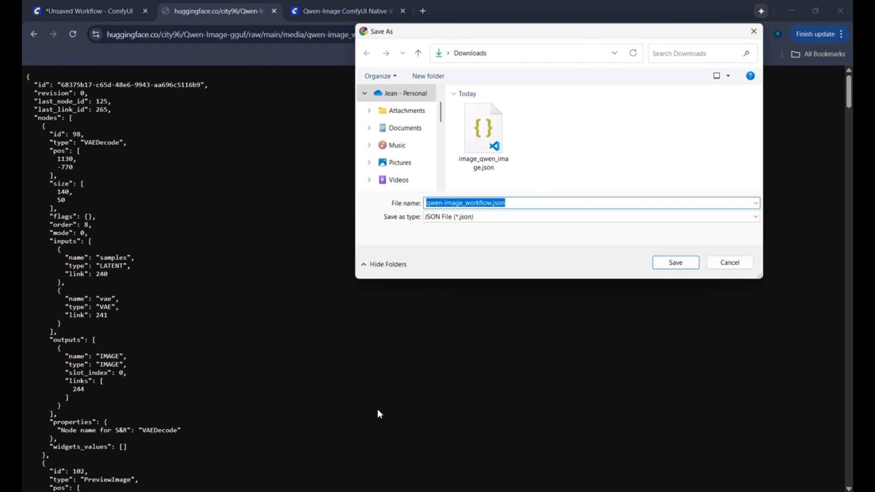
mouse_move(473, 227)
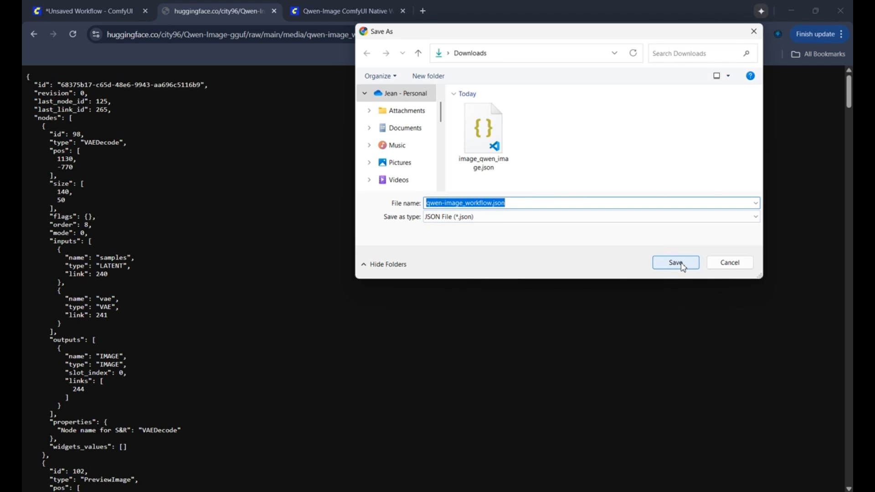
left_click(674, 262)
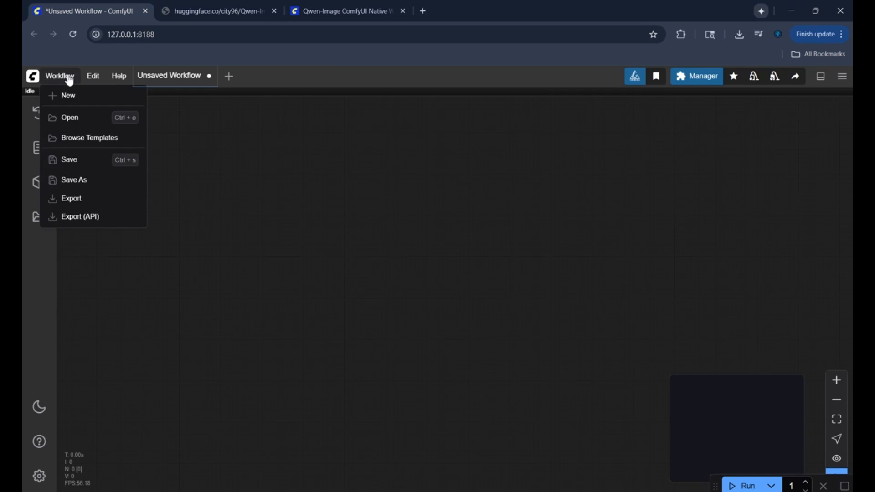
Load image_qwen_image.json from Downloads via Workflow > Open
left_click(70, 118)
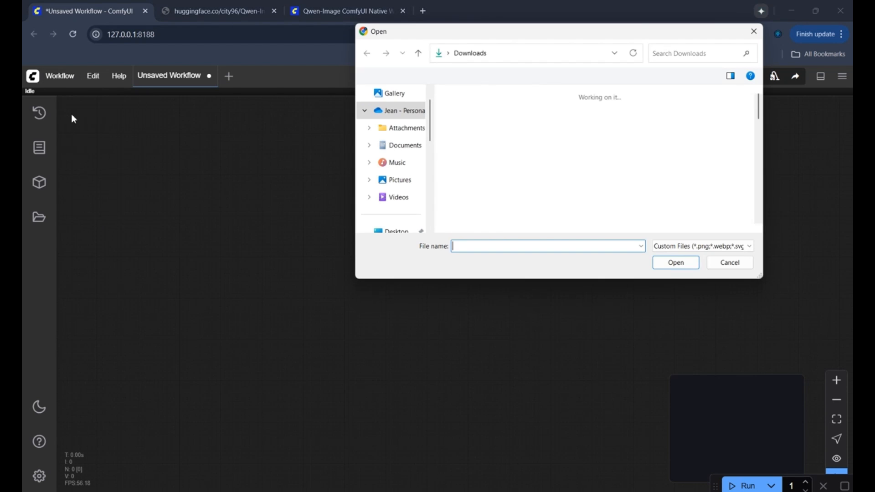
left_click(729, 263)
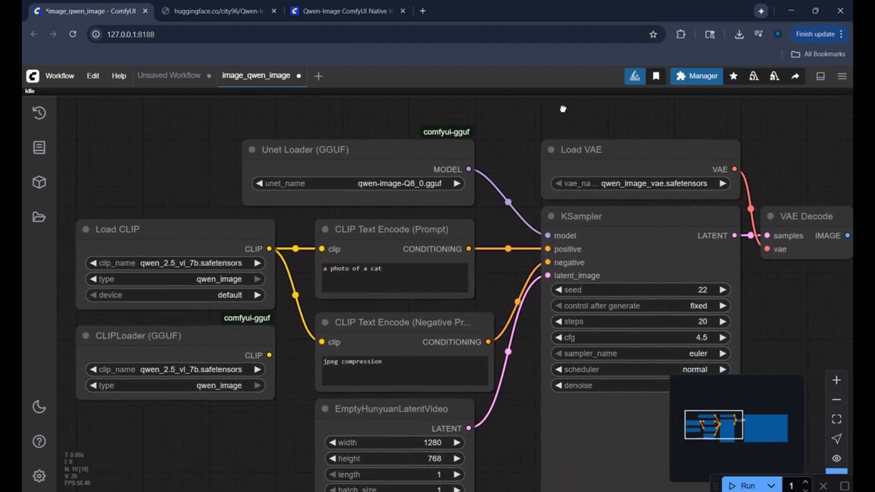
left_click_drag(563, 109, 525, 116)
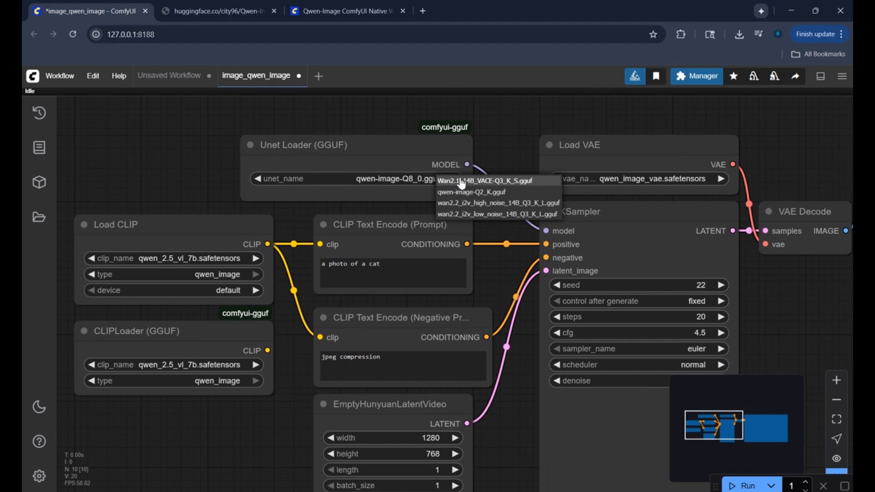
mouse_move(488, 195)
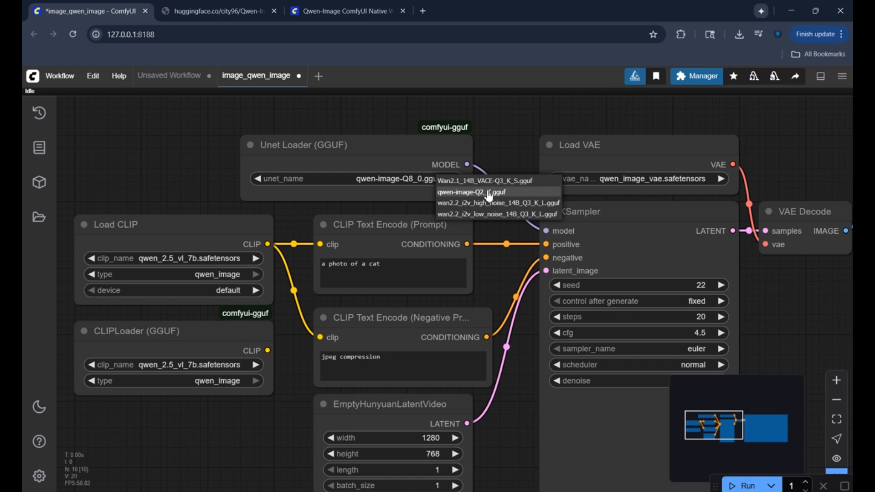
Select qwen-image-Q2_K.gguf as unet, qwen_image_vae.safetensors as VAE and qwen_2.5_vl_7b_fp8_scaled.safetensors as CLIP
left_click(455, 178)
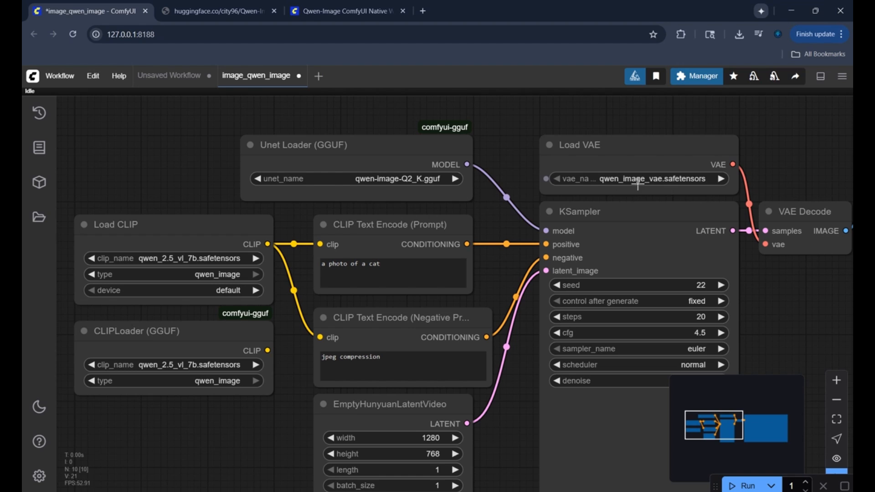
left_click(637, 178)
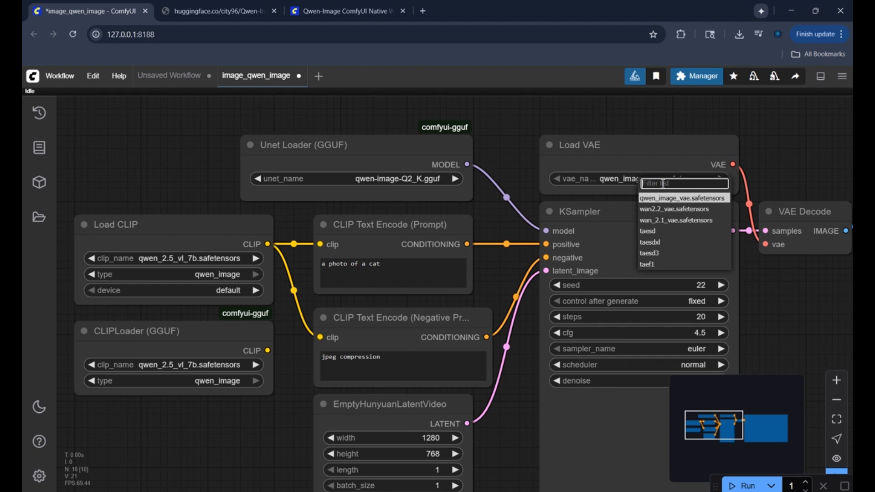
mouse_move(674, 203)
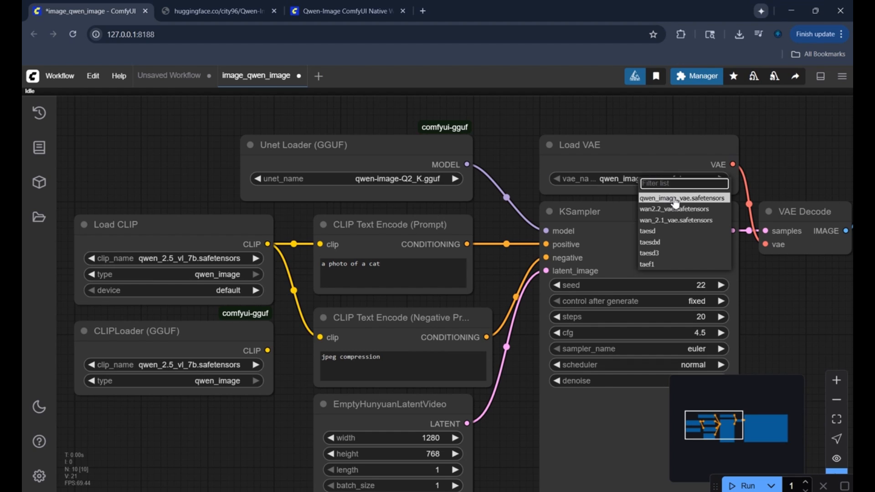
left_click(675, 198)
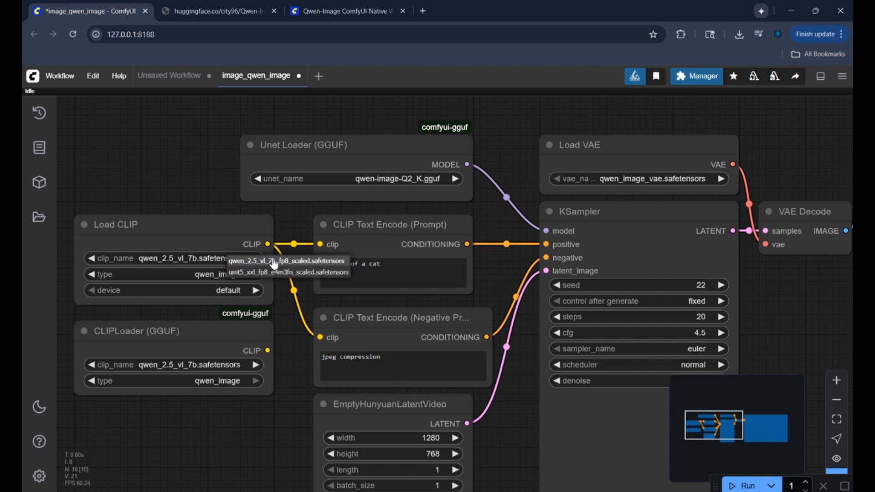
left_click(273, 260)
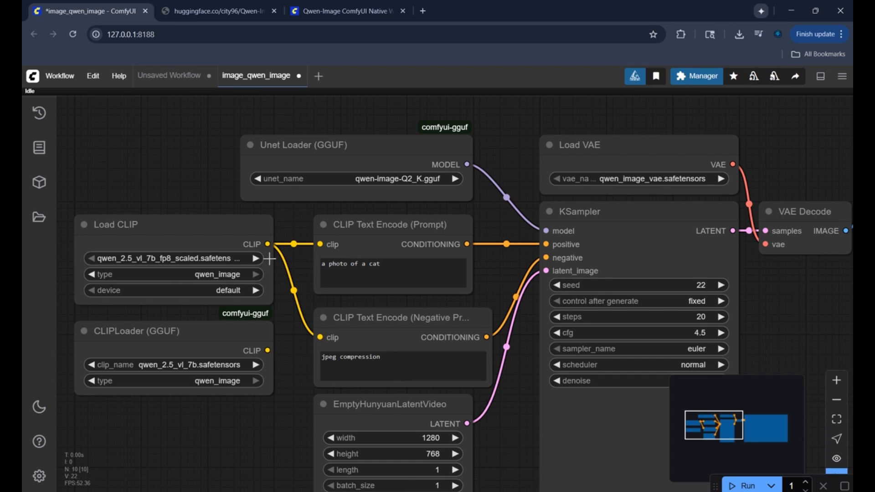
mouse_move(491, 277)
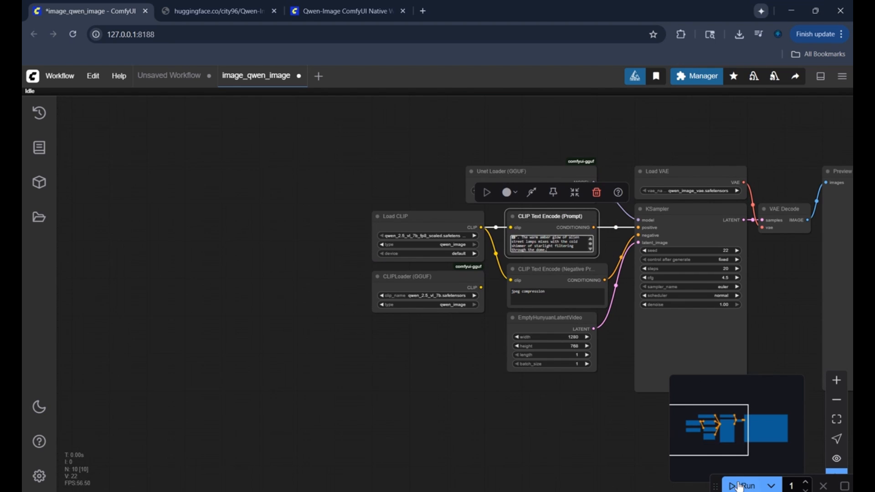
Run the workflow to generate the first neon-lit city street image
left_click(745, 486)
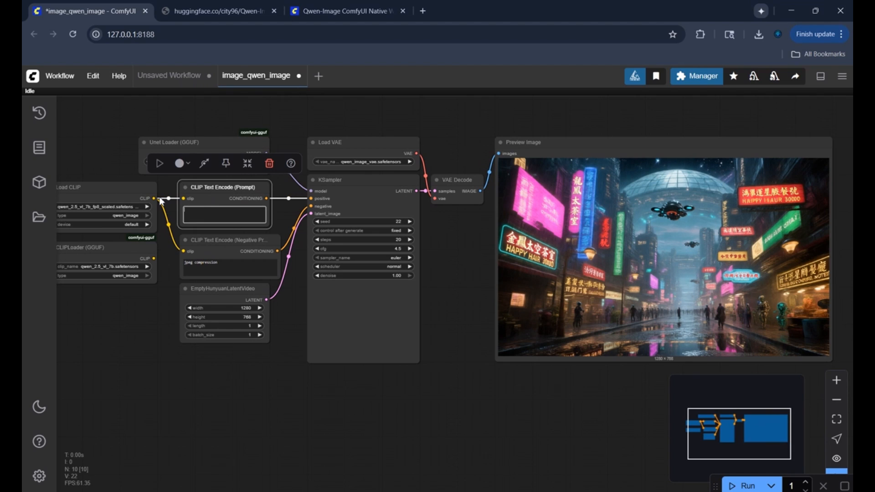
Enter the floating-lanterns arcane-sigils prompt, run it and check the queue progress
type("floating lanterns weaves together with the cool, magical glimmer of arcane sigils drifting through the misty air.")
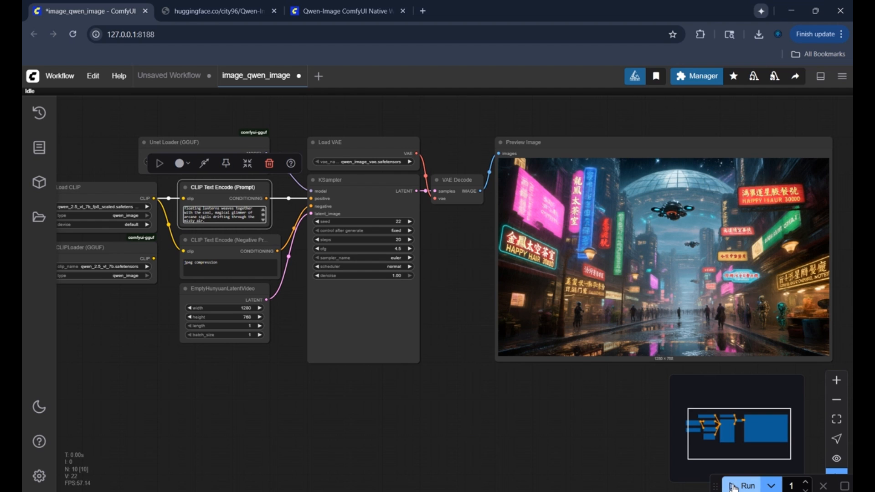
left_click(745, 486)
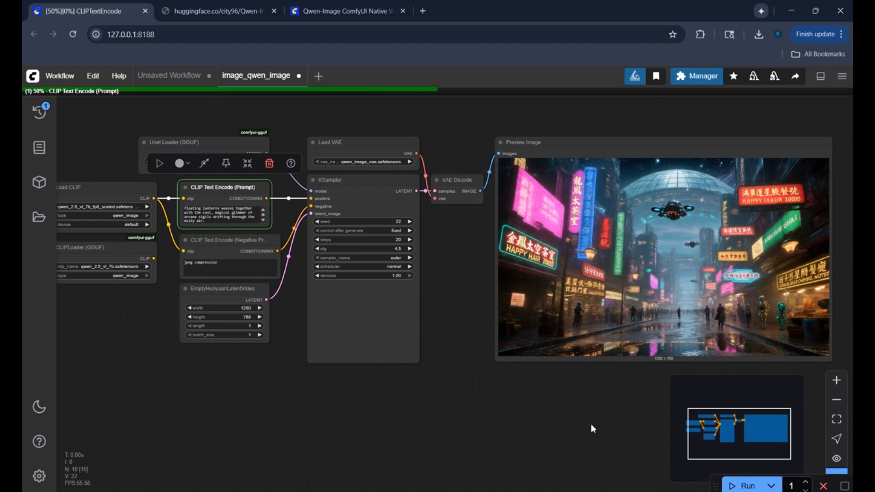
left_click(38, 111)
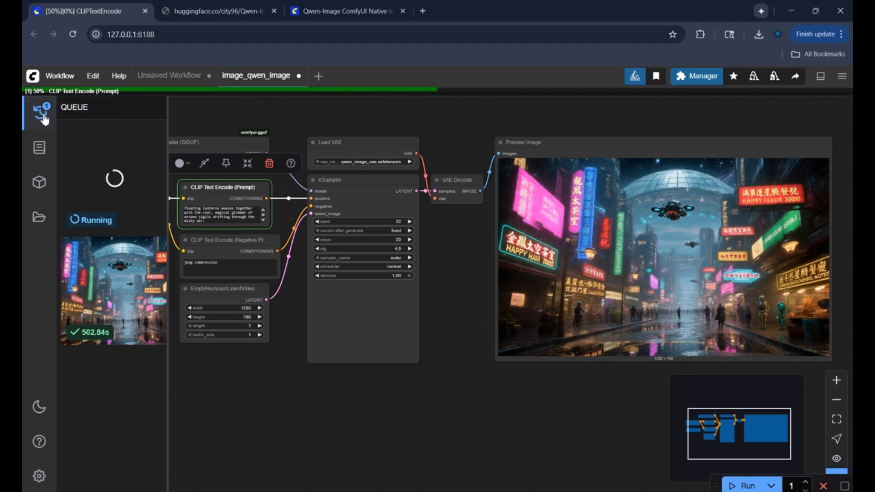
Google '502 seconds in minutes' in a new tab, then return to the ComfyUI tab
left_click(550, 11)
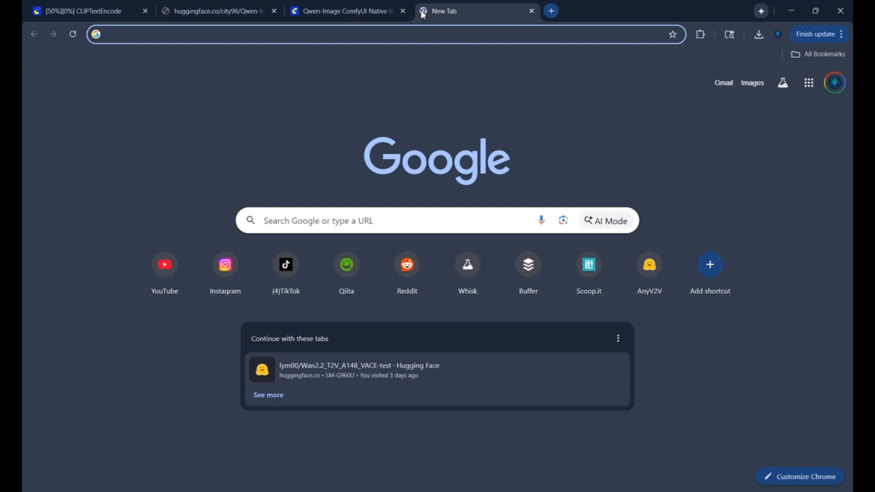
type("502 seconds")
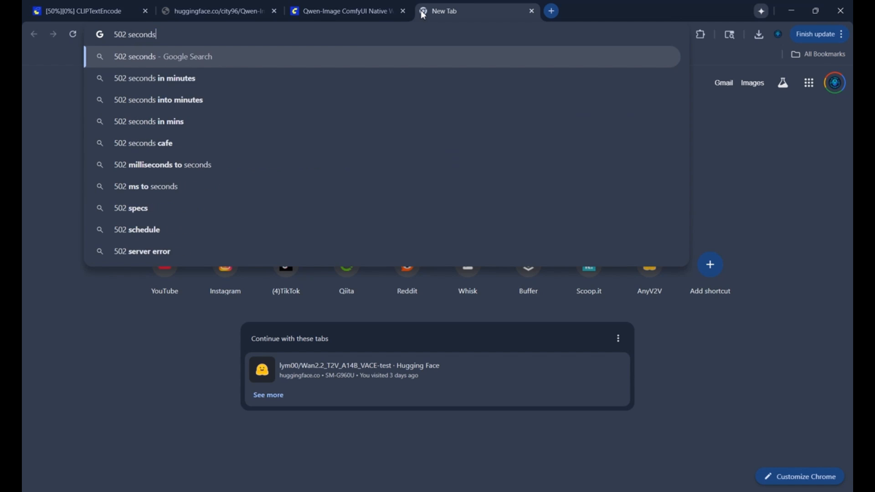
left_click(155, 78)
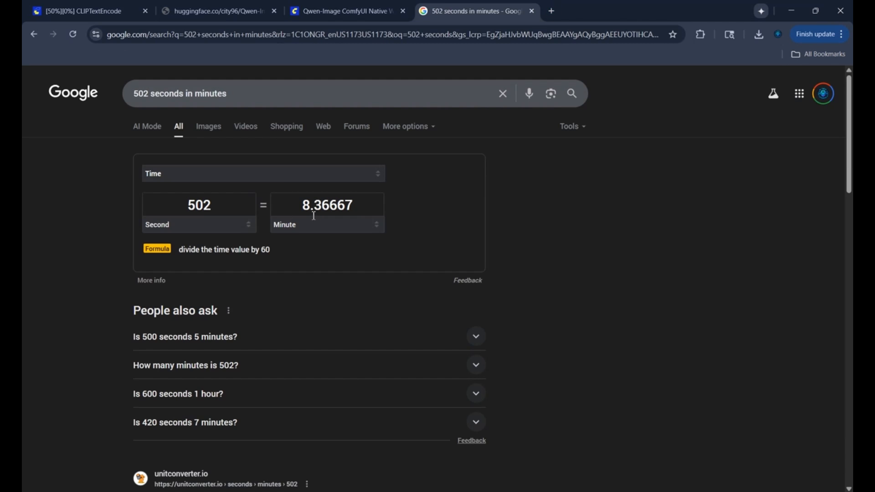
left_click(84, 11)
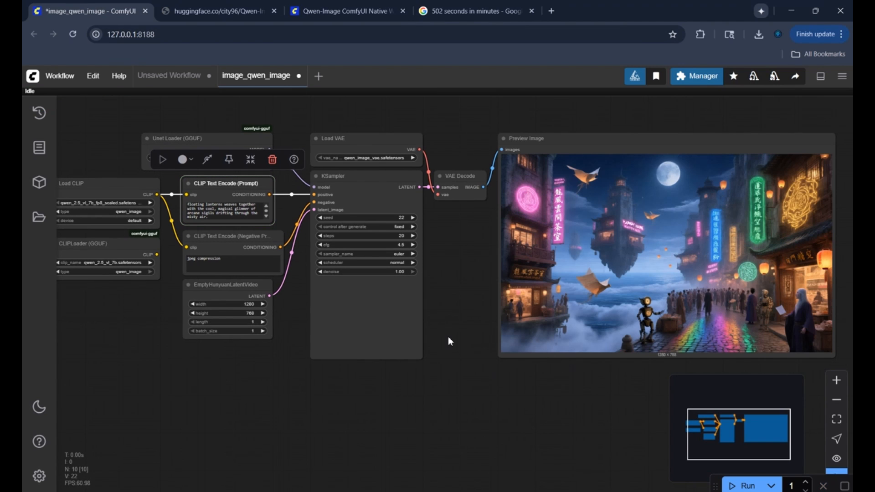
mouse_move(38, 113)
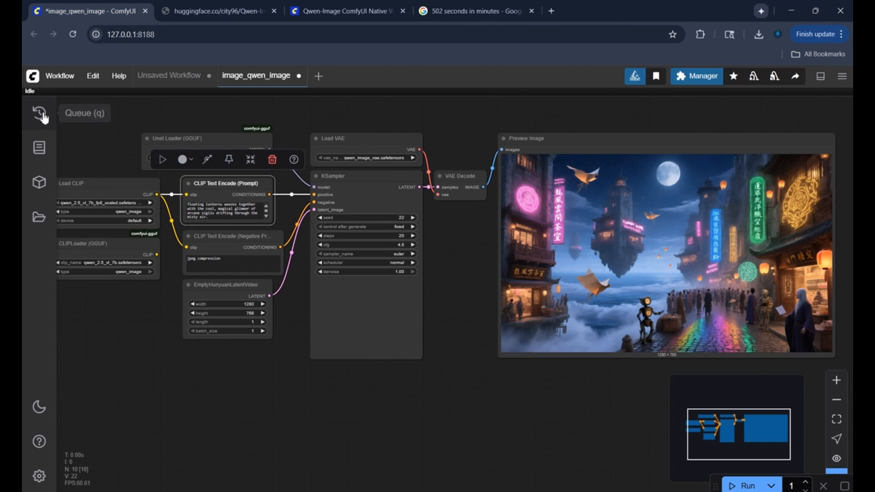
Check the Queue sidebar and bring up the Workflow menu
left_click(38, 113)
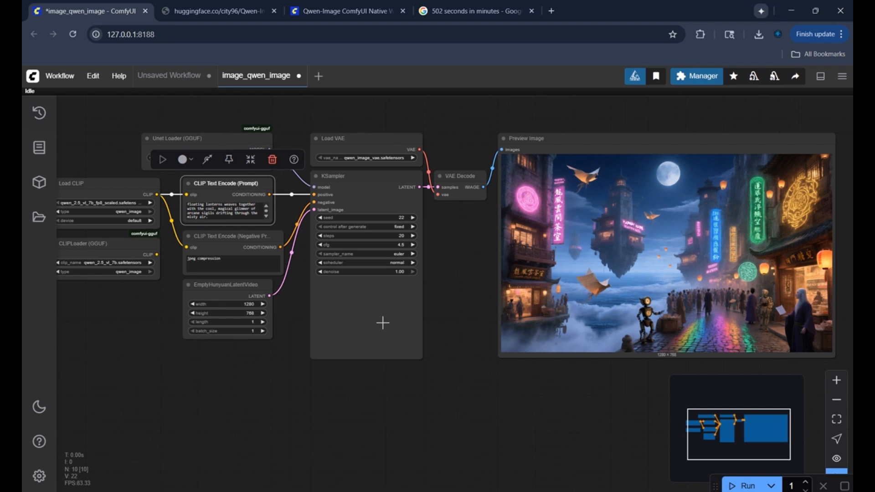
left_click(60, 76)
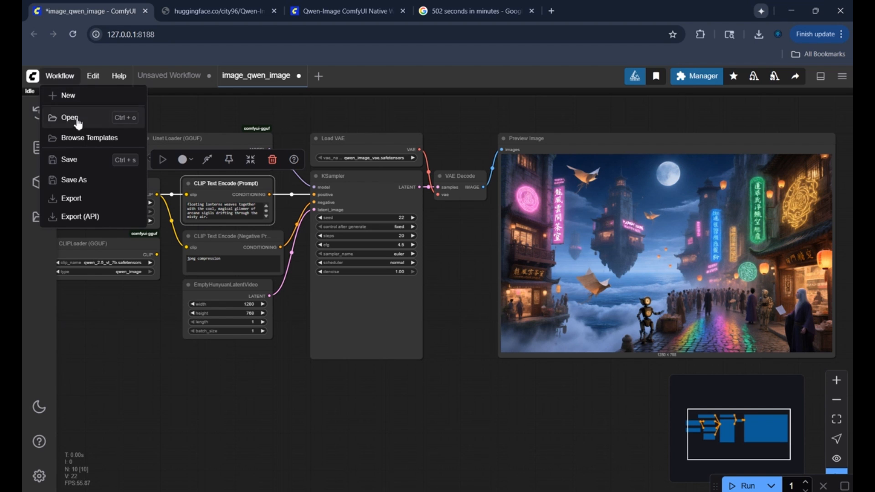
Browse templates, switching between the Image and Video categories and ending on Image
left_click(88, 137)
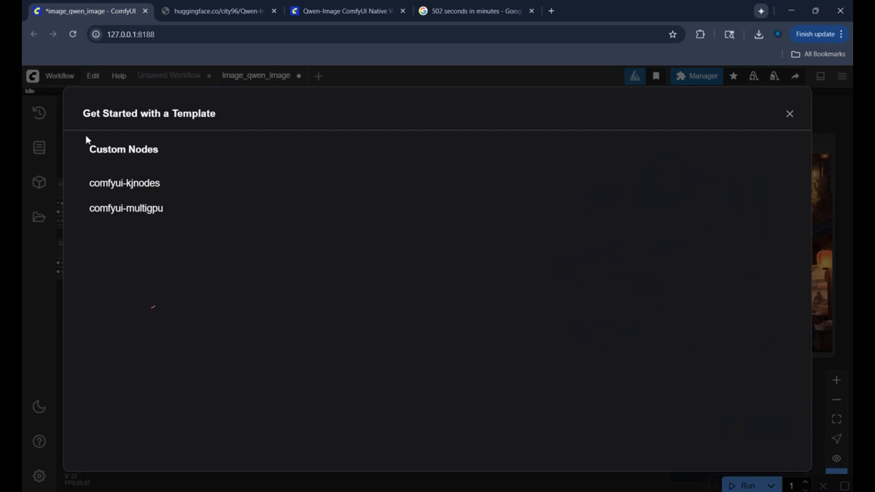
left_click(103, 259)
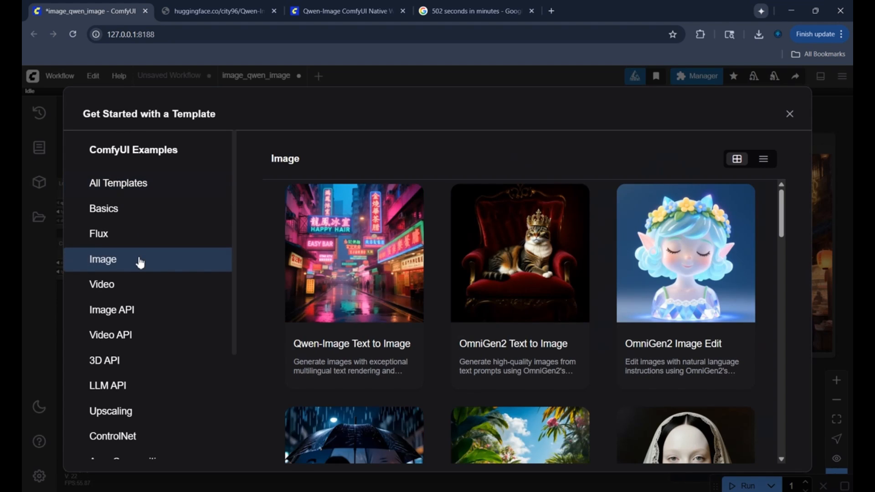
left_click(101, 284)
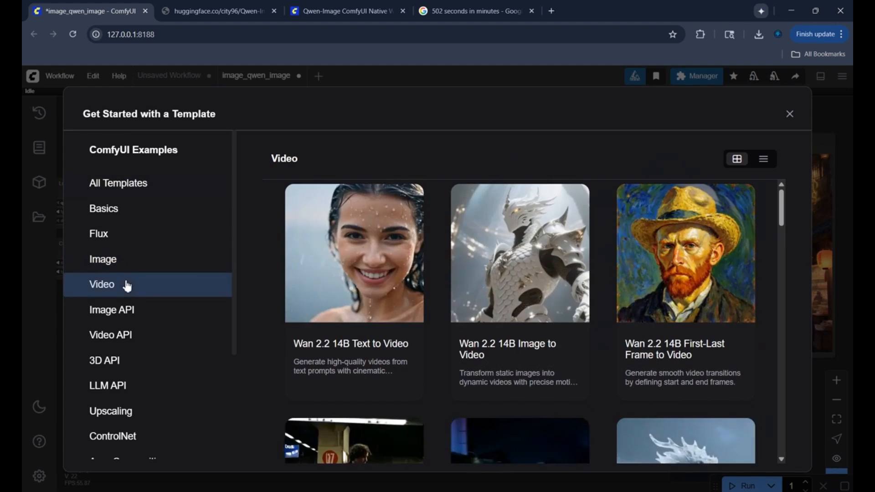
mouse_move(163, 261)
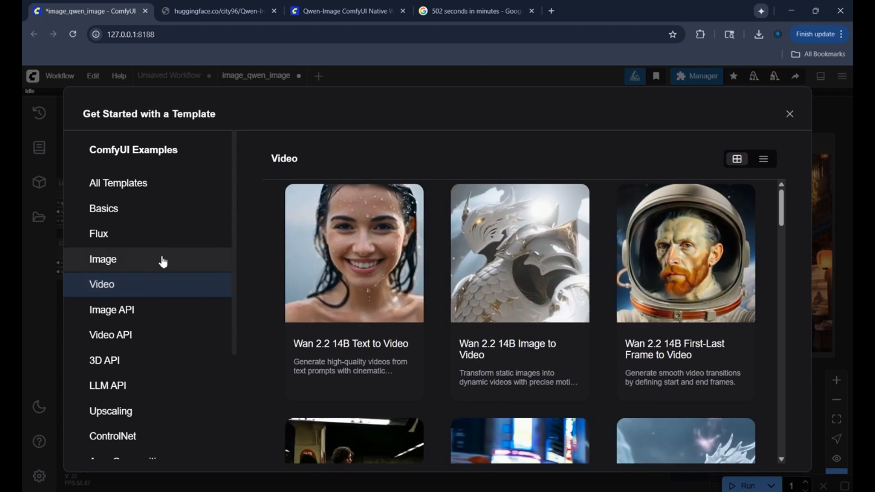
left_click(103, 259)
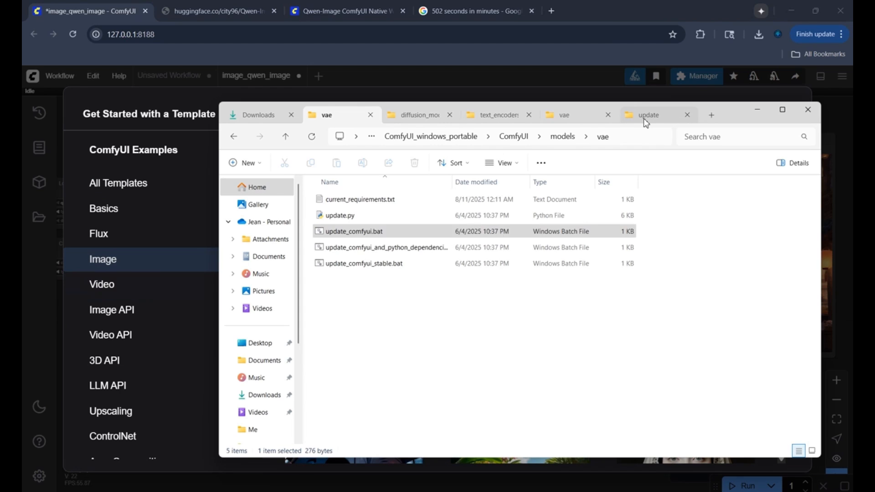
In the update folder, select update_comfyui_and_python_dependencies.bat and then update_comfyui.bat
left_click(649, 115)
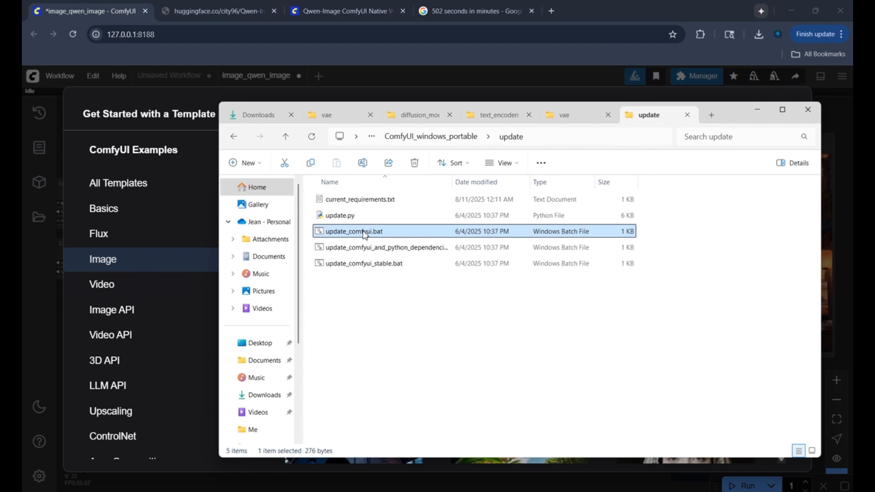
left_click(385, 247)
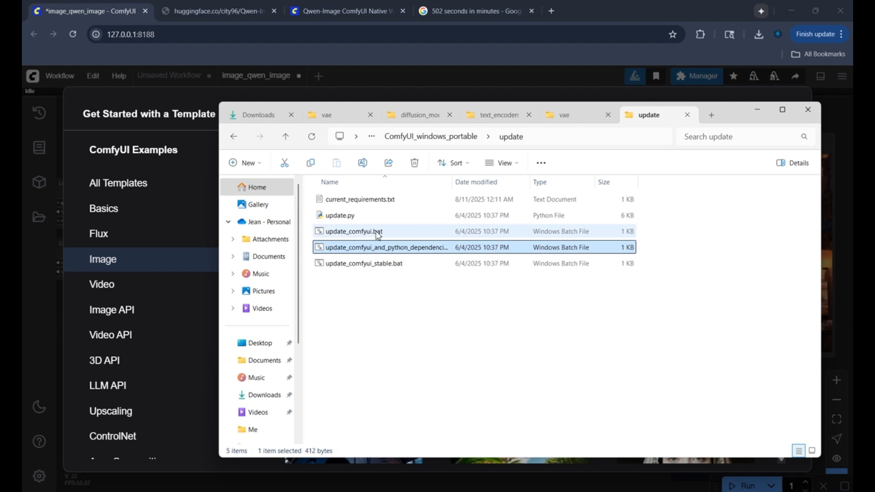
left_click(353, 230)
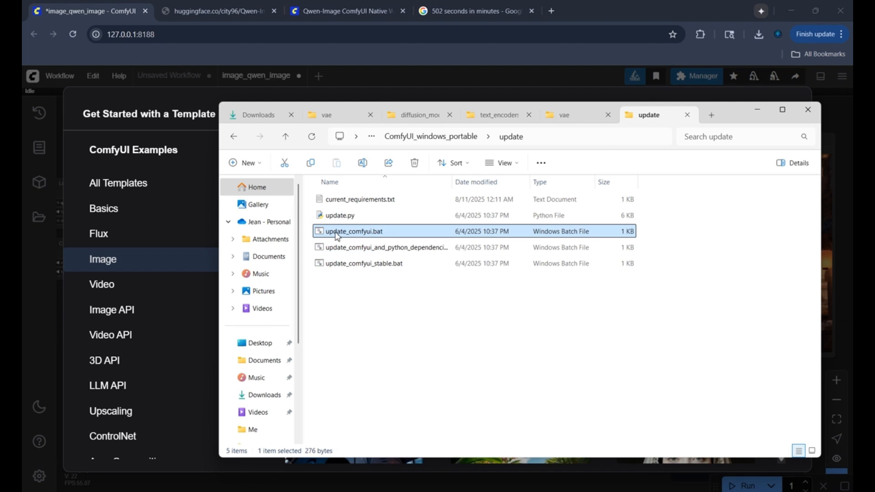
mouse_move(362, 234)
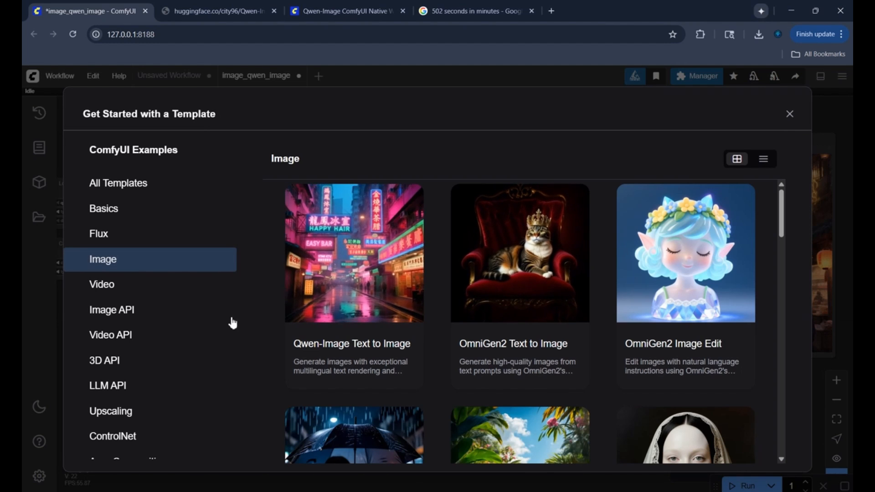
Close the template browser, scroll the queue, check the '220 seconds in minutes' result and return to ComfyUI
left_click(789, 114)
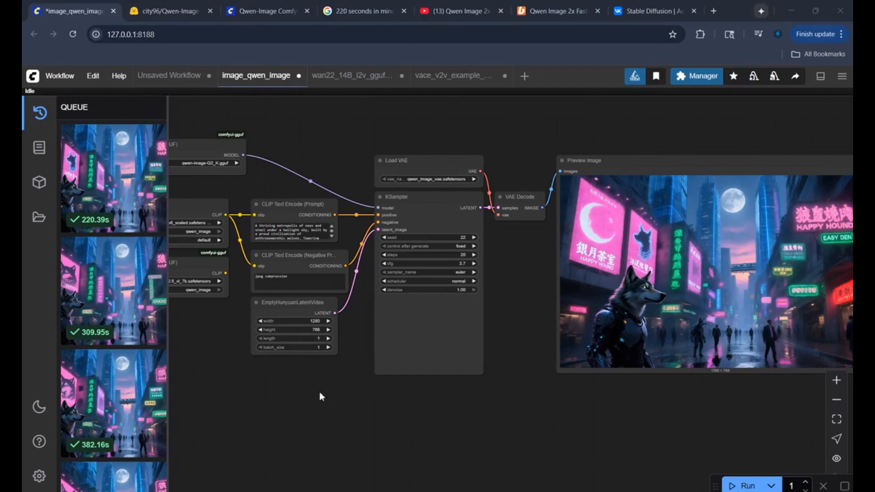
mouse_move(210, 352)
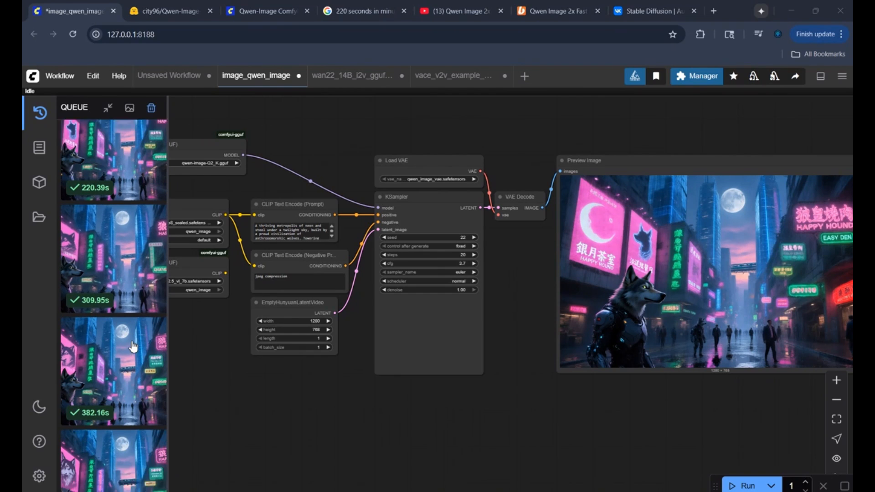
scroll("down", 3)
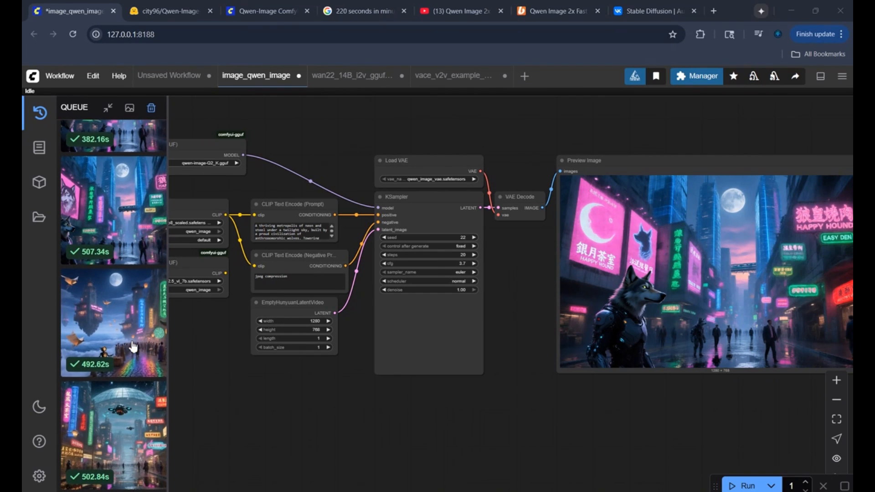
scroll("down", 3)
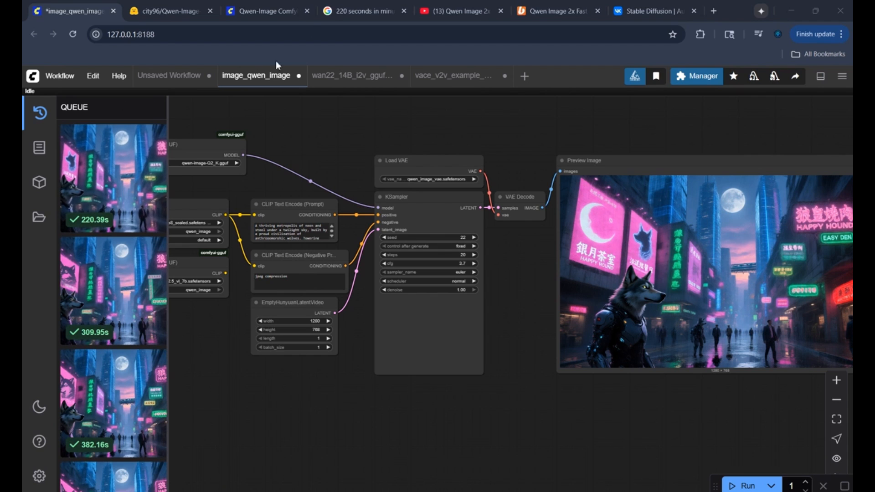
left_click(363, 11)
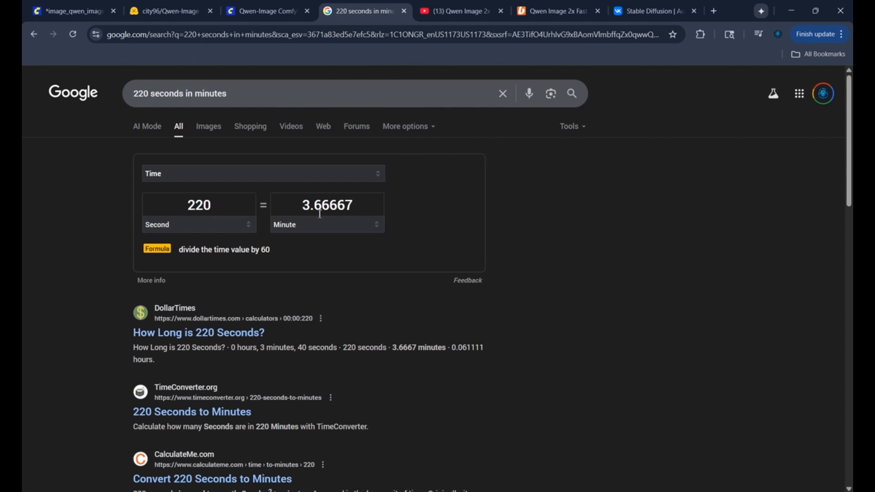
mouse_move(70, 11)
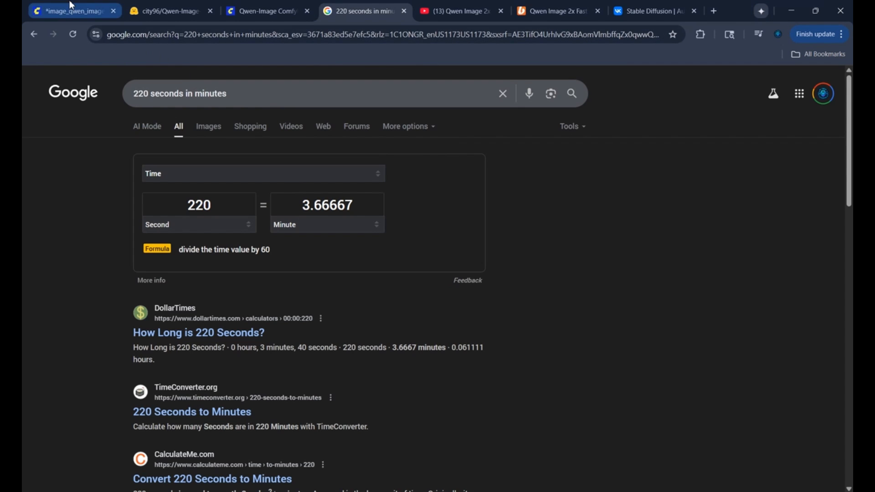
left_click(74, 11)
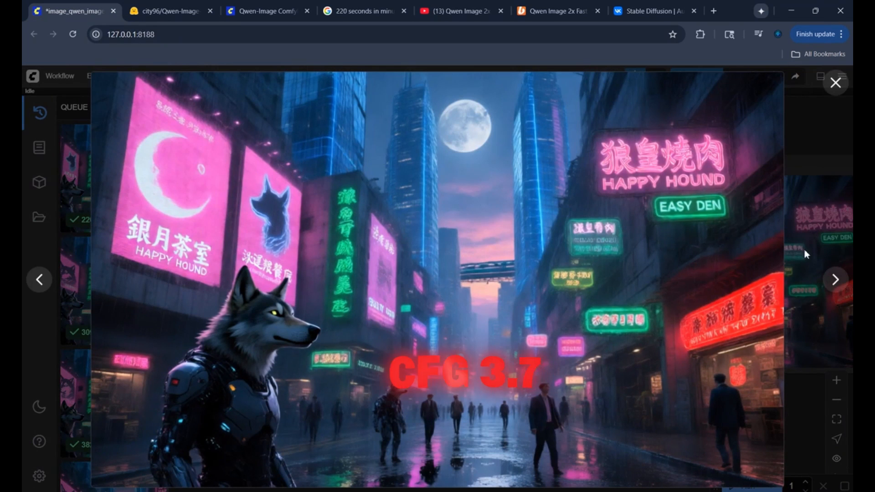
Compare the next and previous renders in the lightbox, then close it
left_click(835, 280)
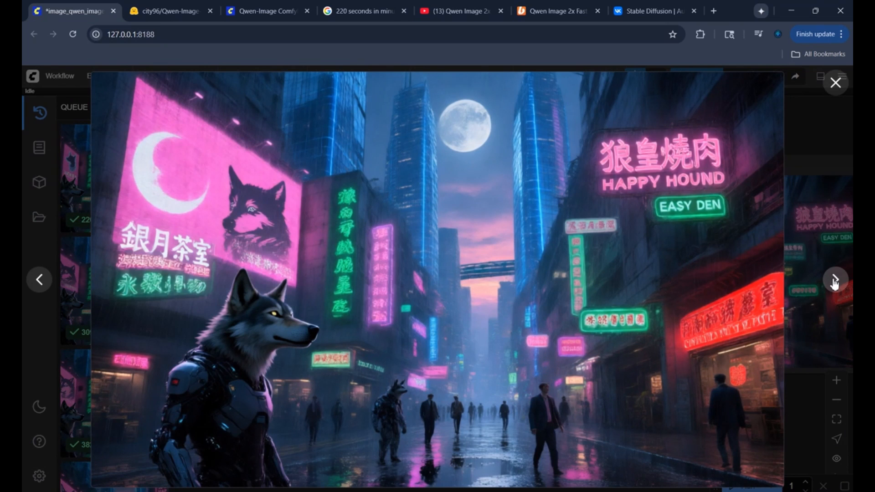
left_click(836, 279)
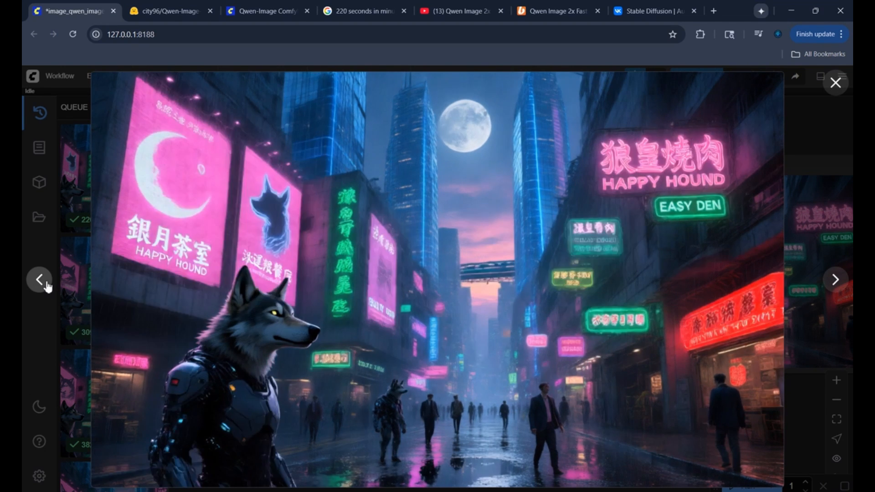
mouse_move(71, 240)
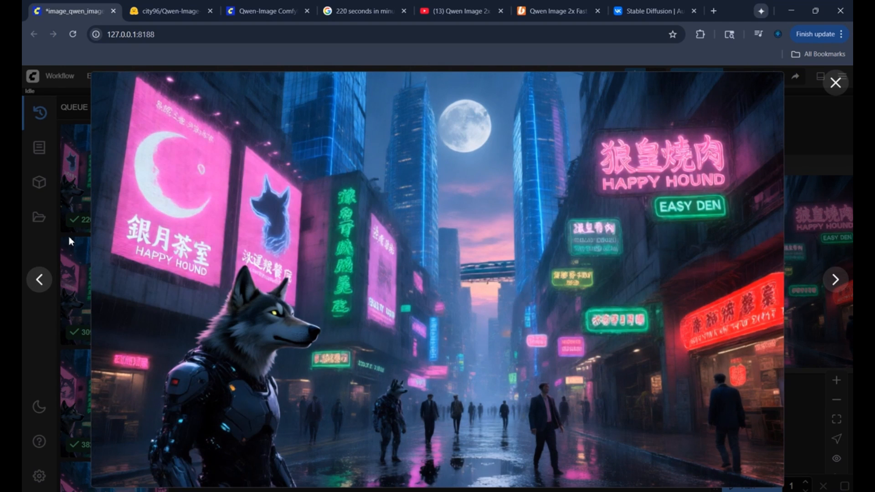
left_click(834, 82)
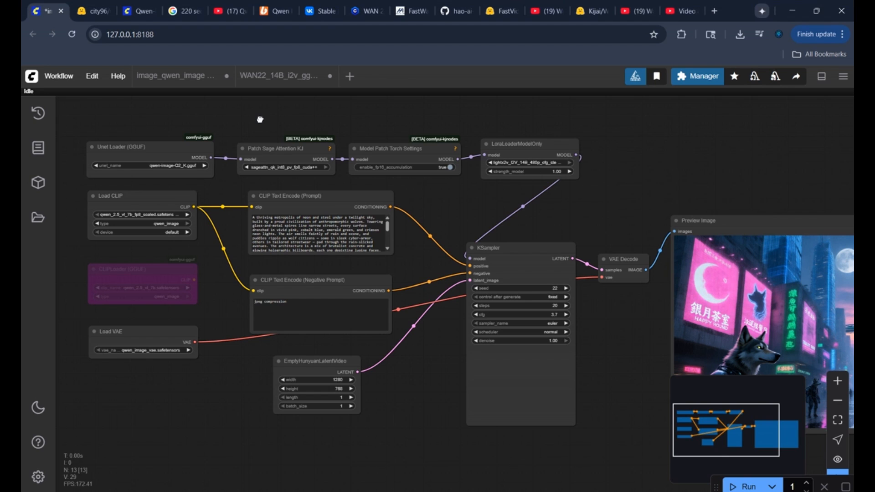
Search the node library for 'patch s' and 'mo' to add patch nodes
double_click(259, 120)
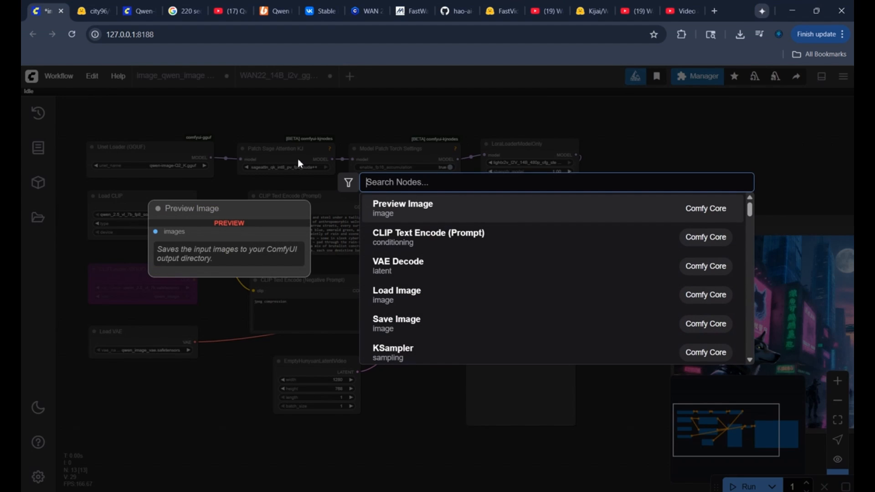
type("patch s")
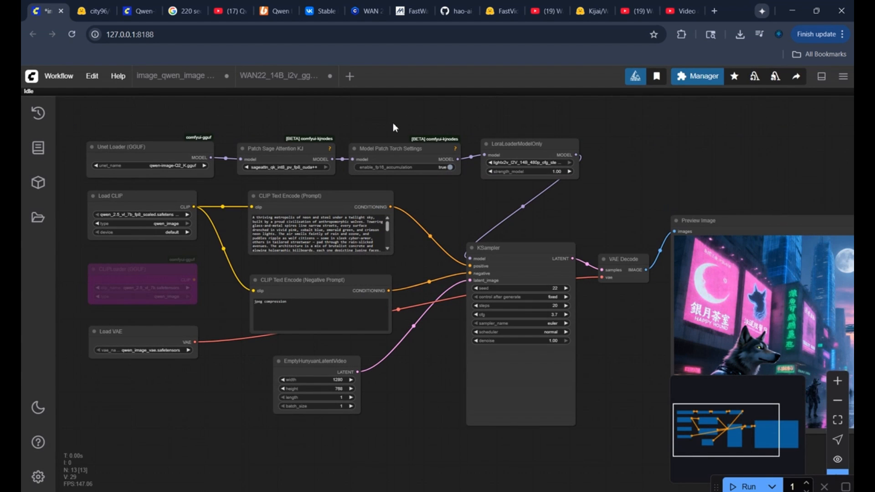
type("mo")
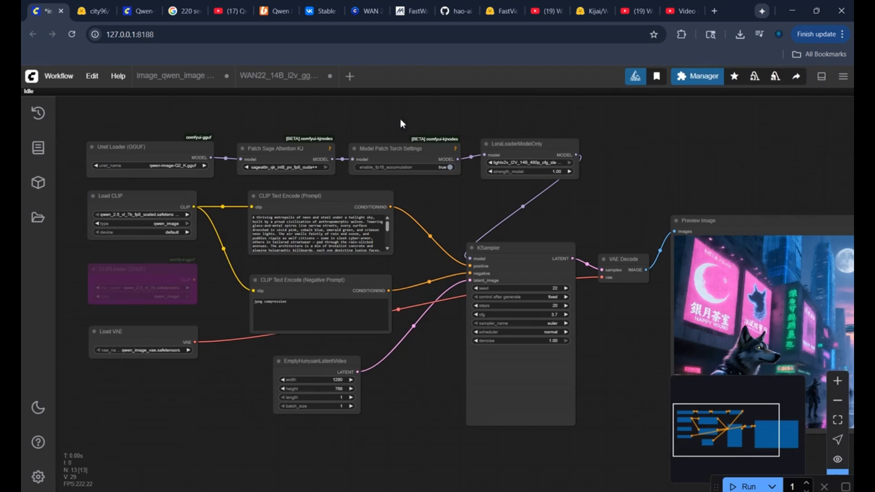
mouse_move(525, 135)
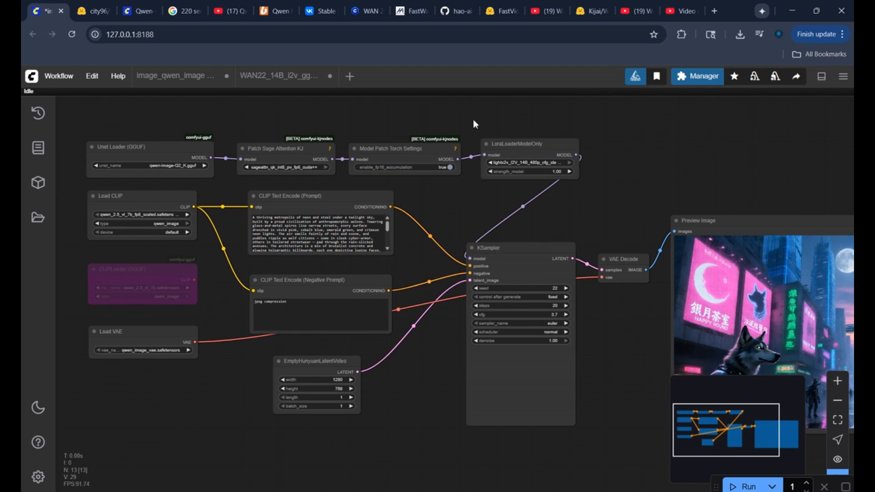
mouse_move(281, 141)
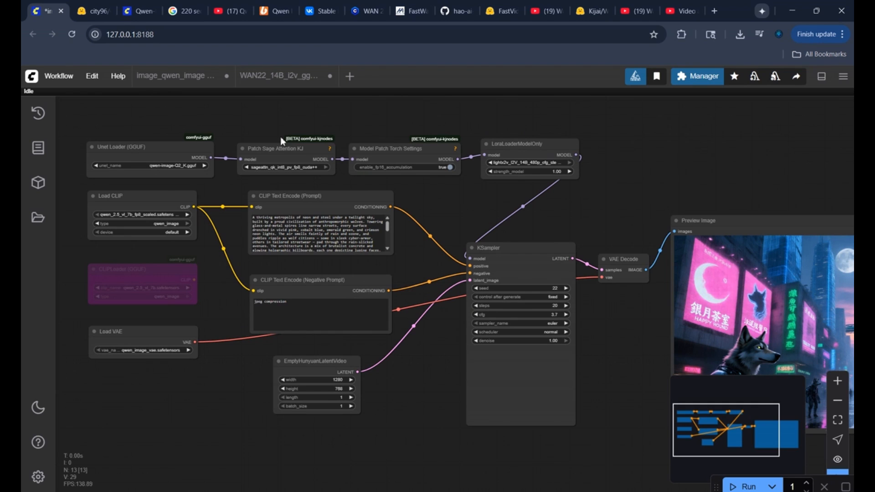
mouse_move(473, 198)
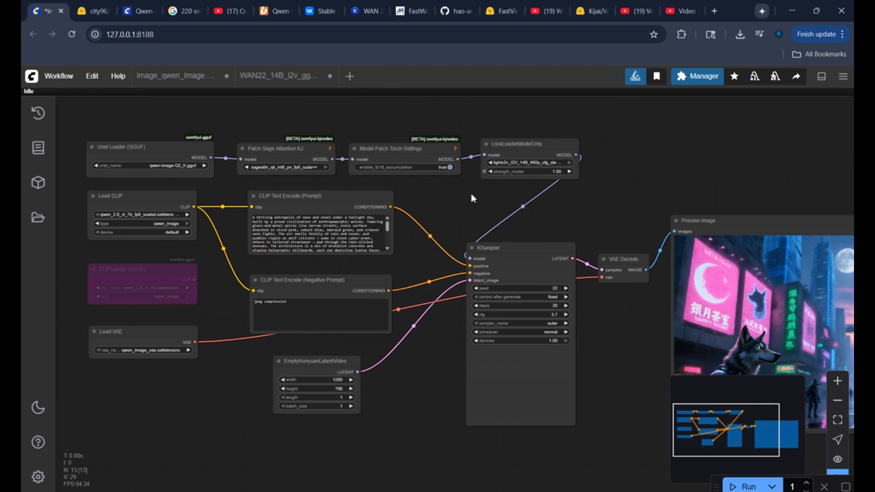
mouse_move(541, 176)
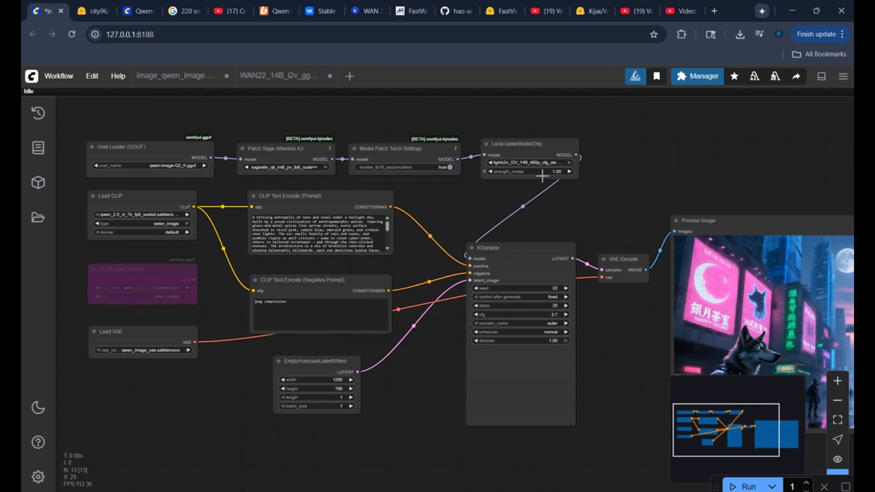
Check the LoRA file on the Qwen-Image docs page and return to ComfyUI
left_click(147, 11)
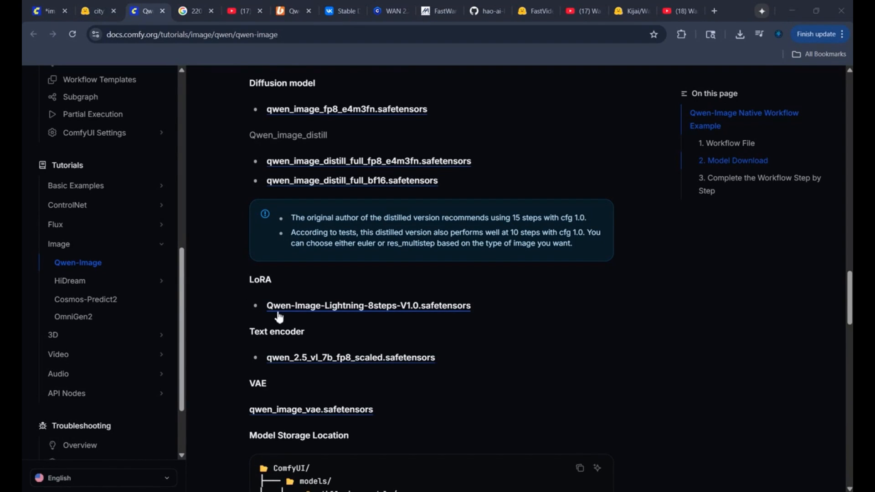
left_click(37, 11)
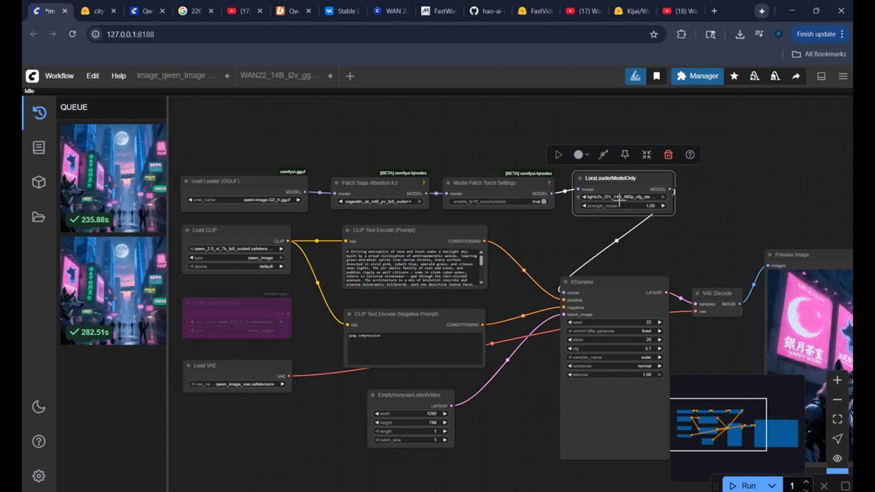
Keep the LoRA loader on the lightx2v file, then visit the lightx2v Hugging Face profile
left_click(608, 197)
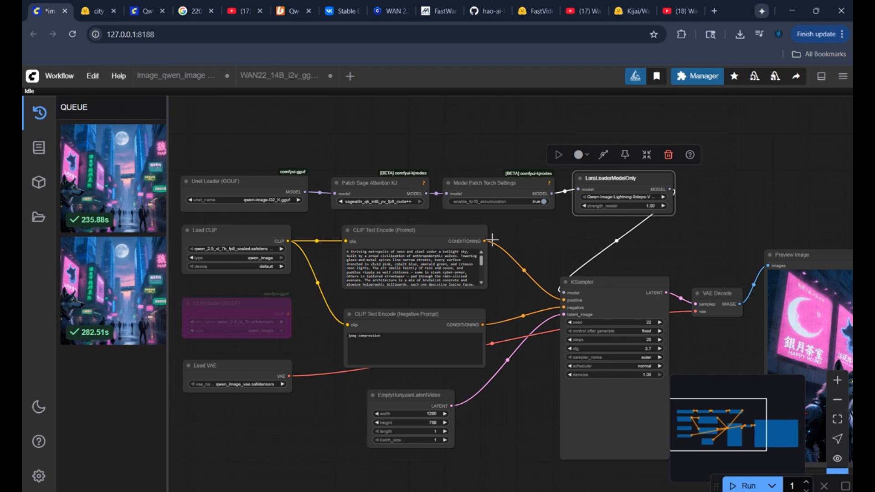
left_click(621, 200)
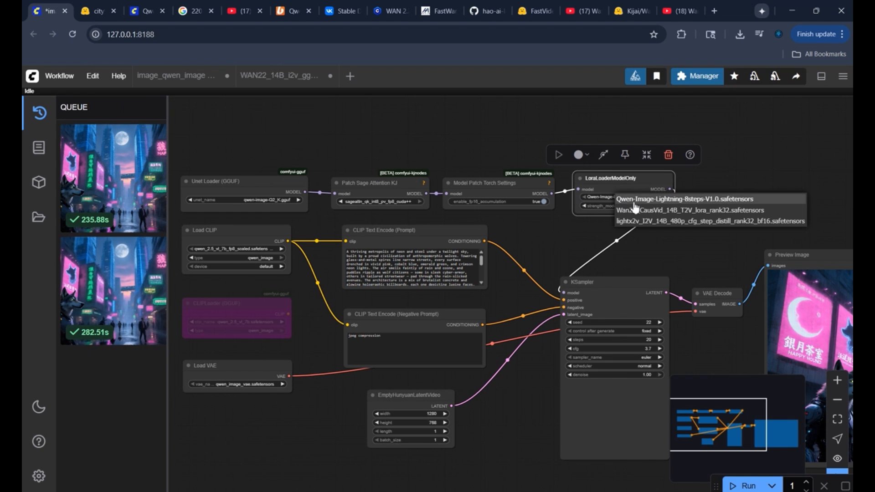
left_click(677, 199)
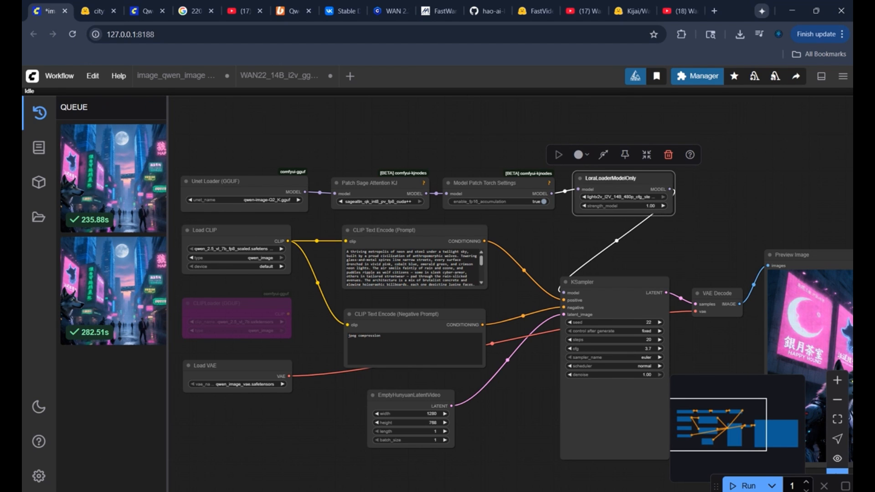
left_click(680, 10)
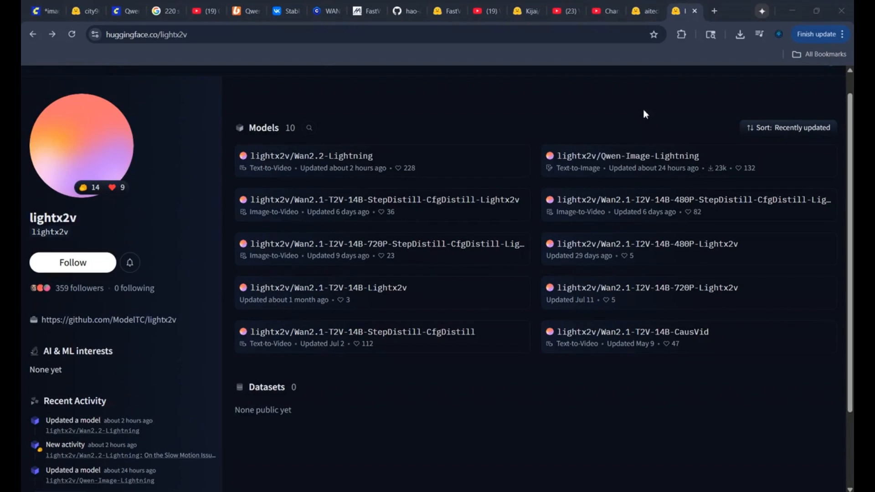
mouse_move(578, 163)
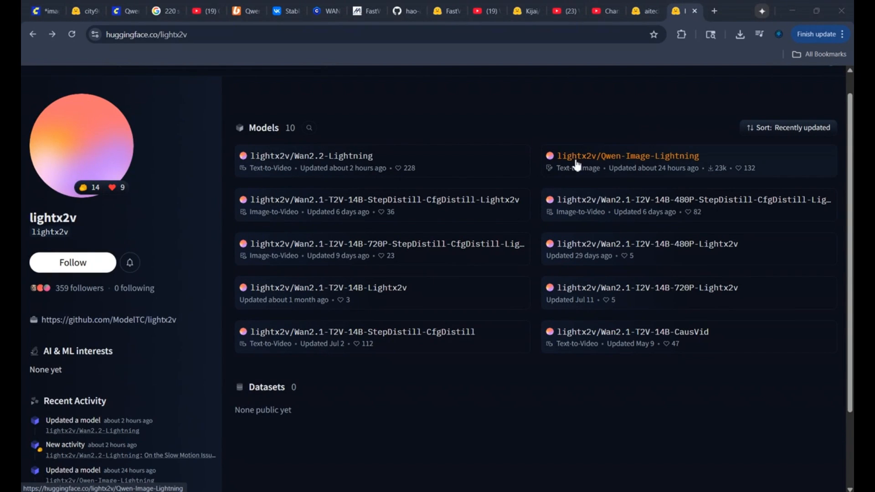
Visit the Qwen-Image-Lightning model card and follow its GitHub repository link
left_click(627, 156)
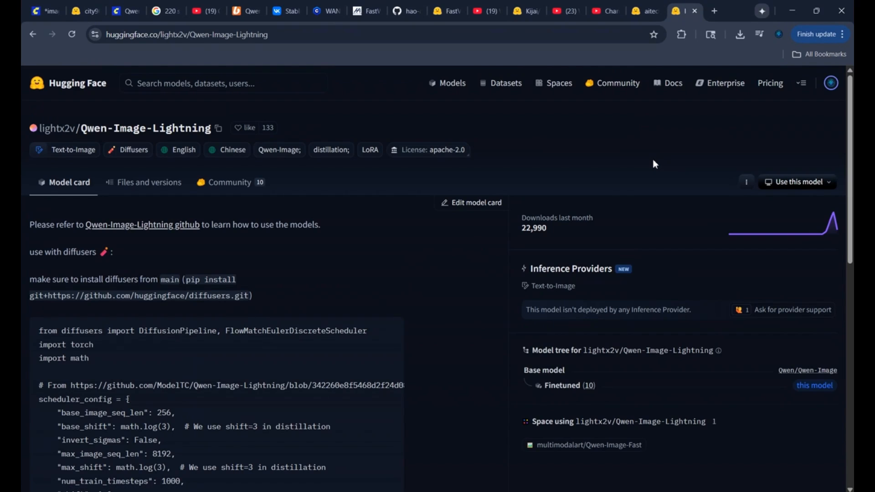
mouse_move(459, 272)
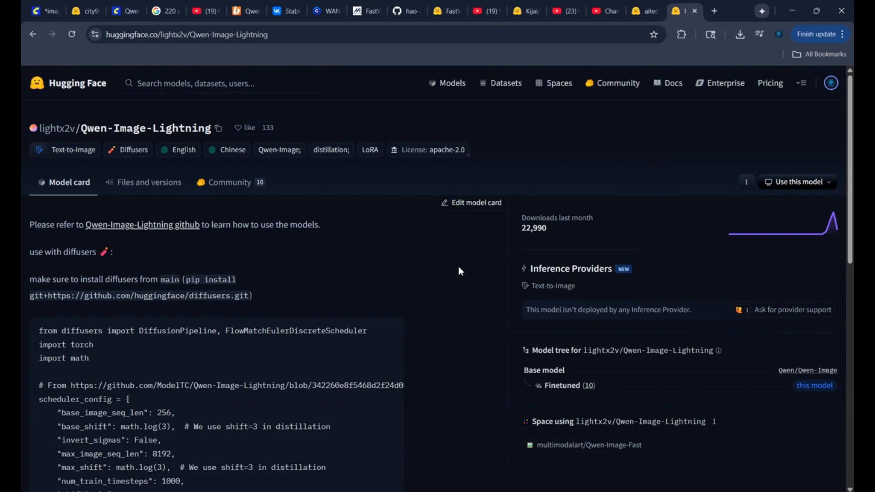
mouse_move(211, 239)
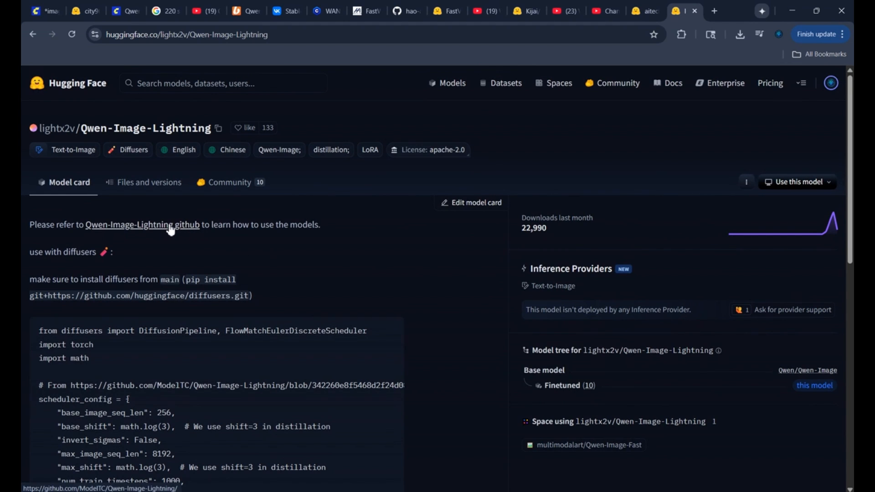
left_click(129, 224)
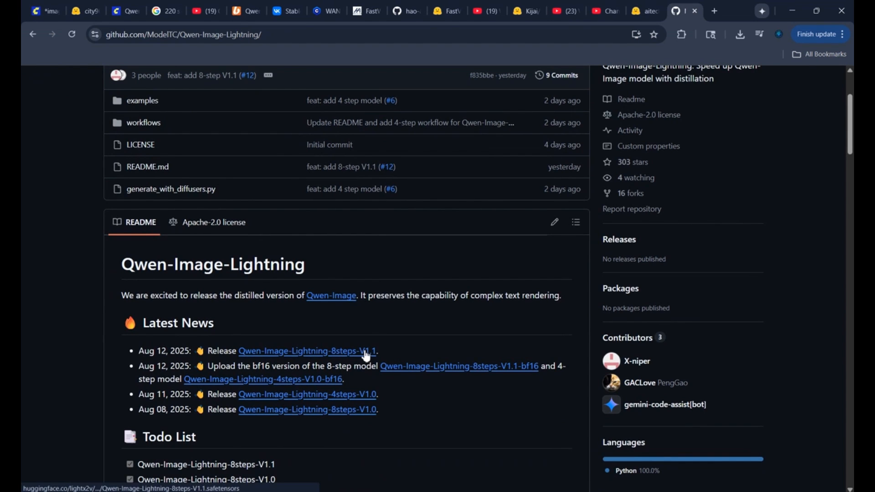
mouse_move(328, 354)
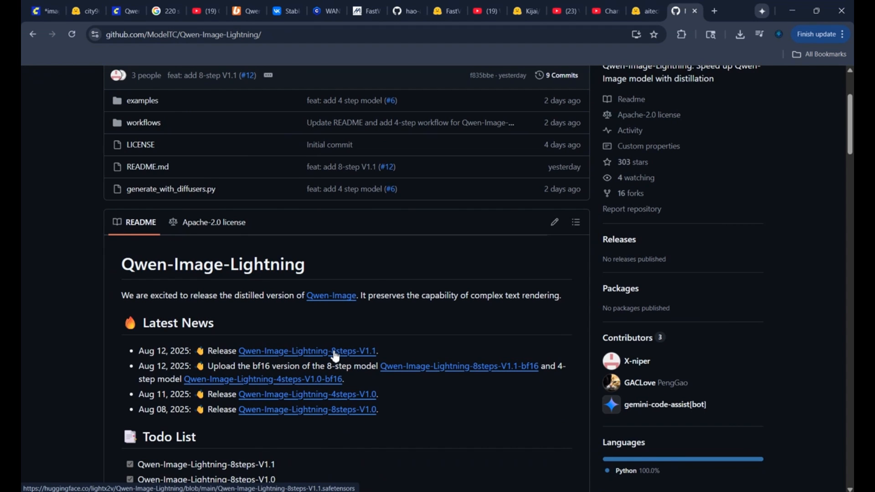
Download the Qwen-Image-Lightning-8steps-V1.1 safetensors file from the README link
left_click(306, 350)
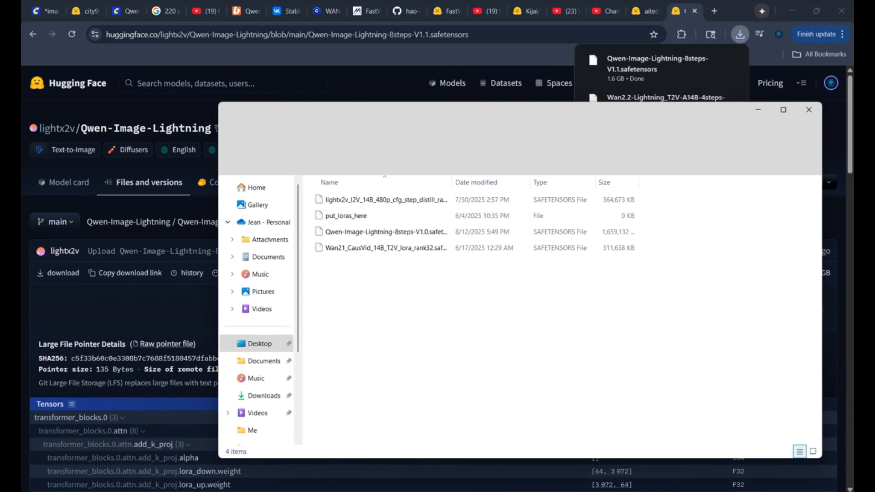
Navigate Explorer to ComfyUI_windows_portable > ComfyUI > models > loras
left_click(257, 115)
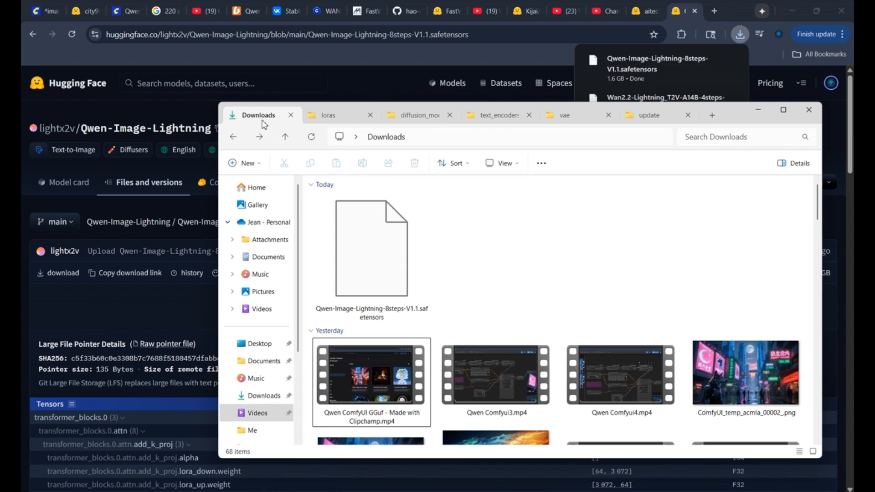
left_click(329, 115)
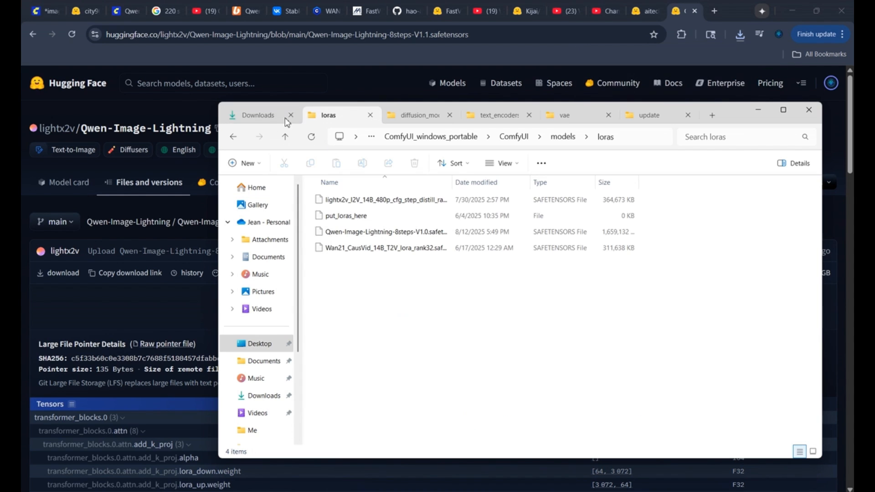
left_click(233, 137)
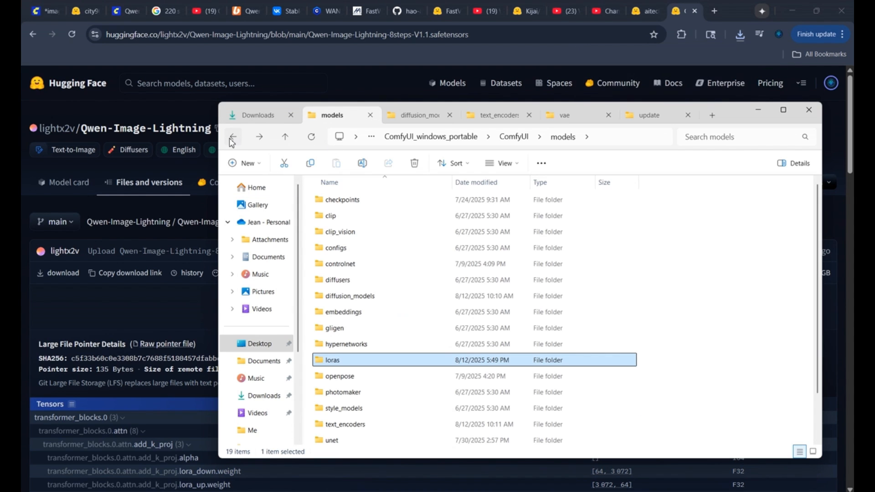
left_click(232, 137)
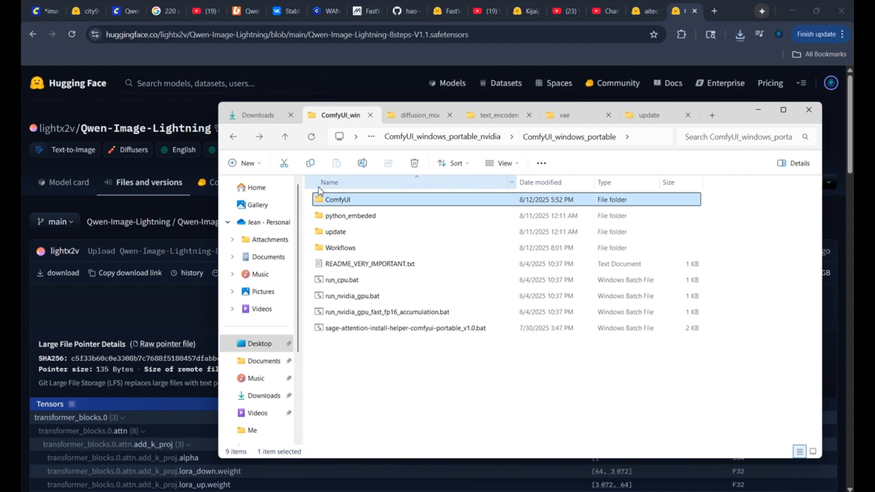
double_click(337, 200)
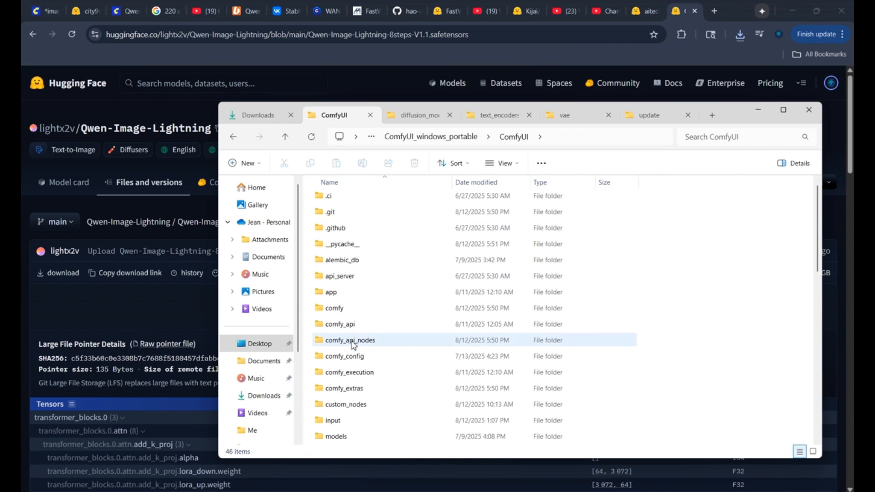
left_click(337, 391)
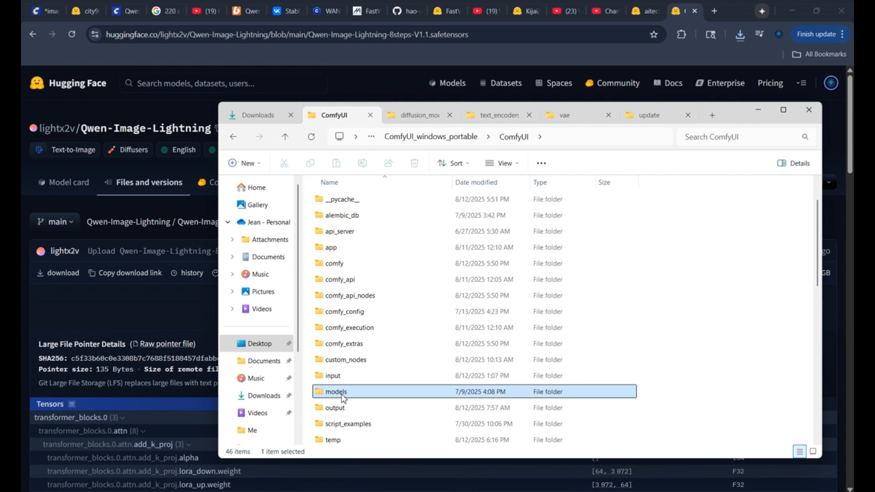
double_click(335, 391)
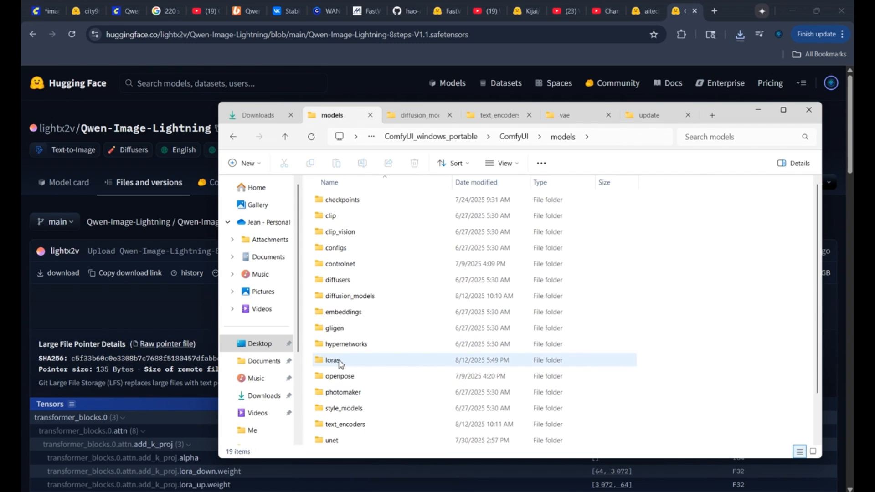
double_click(332, 360)
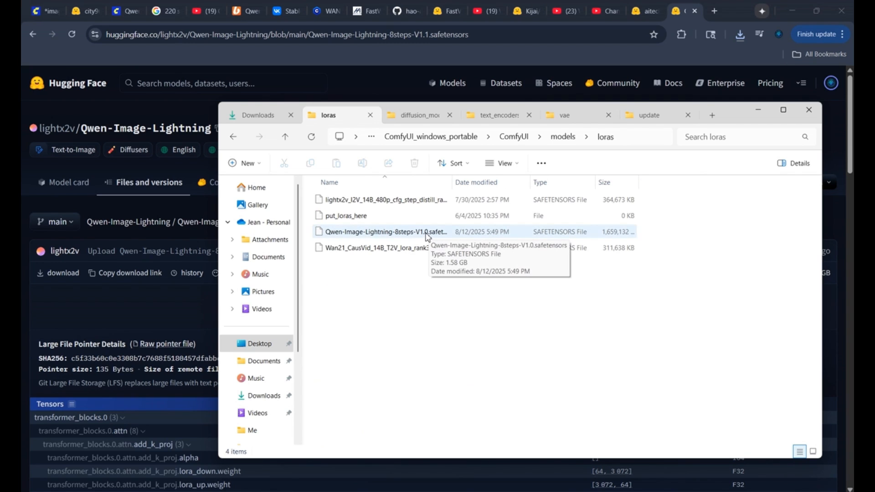
Drag the V1.1 LoRA file from Downloads into the loras folder
left_click(258, 115)
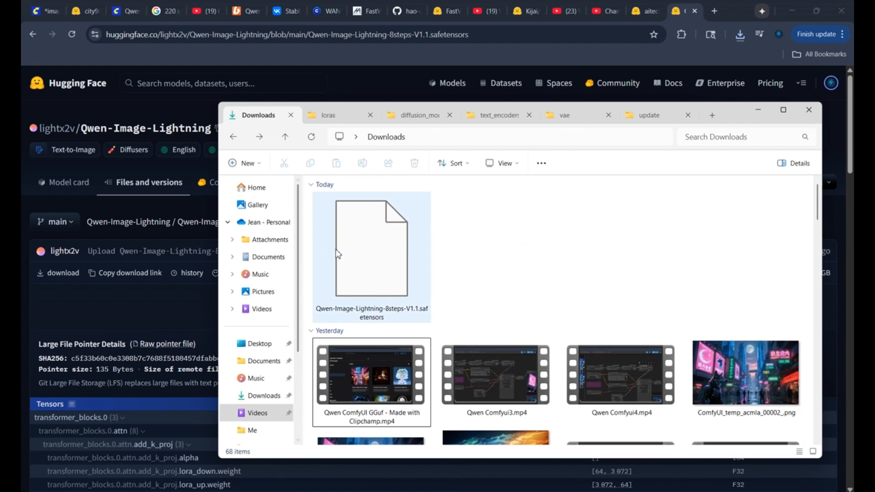
left_click_drag(370, 251, 350, 198)
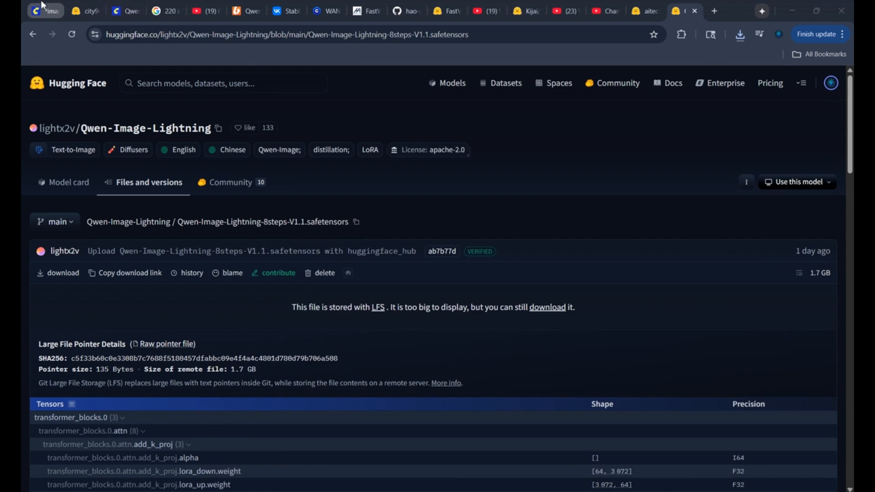
Restart the ComfyUI server from ComfyUI Manager to apply the v0.3.50 update
left_click(45, 11)
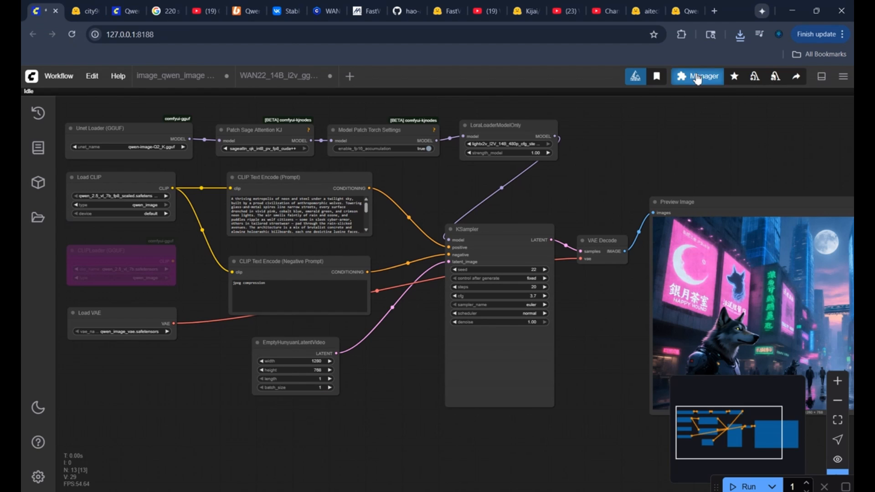
left_click(697, 76)
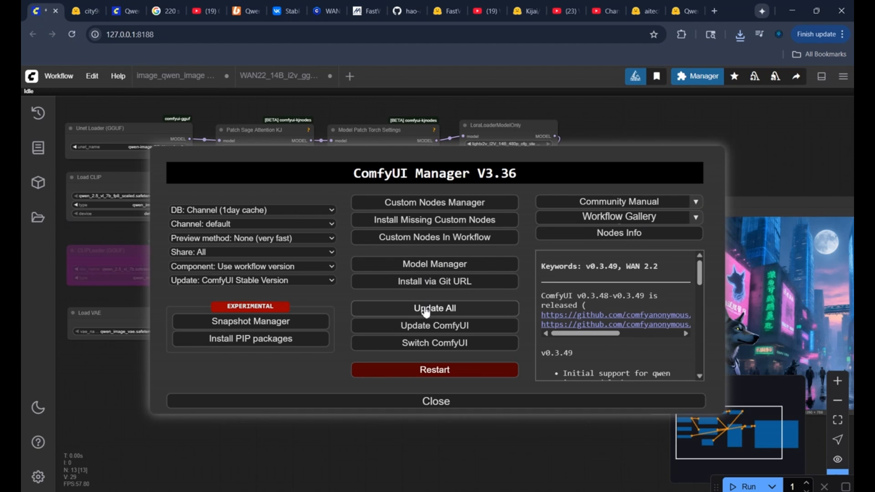
left_click(434, 308)
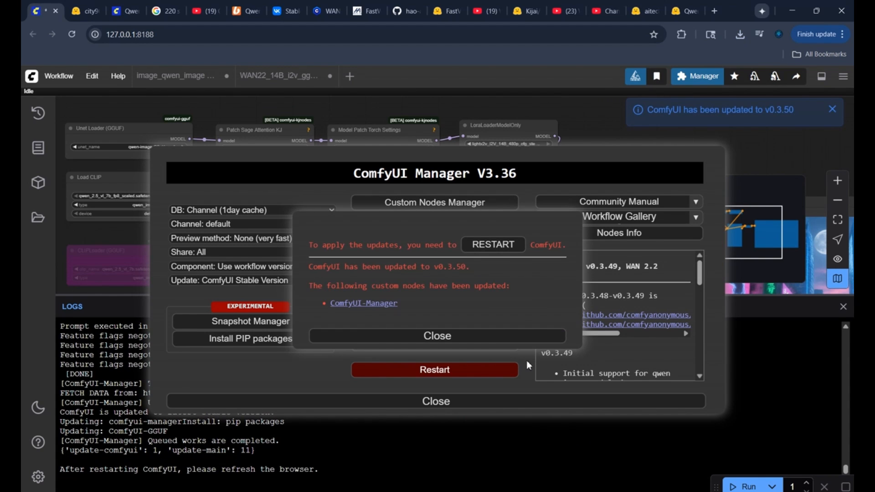
left_click(434, 370)
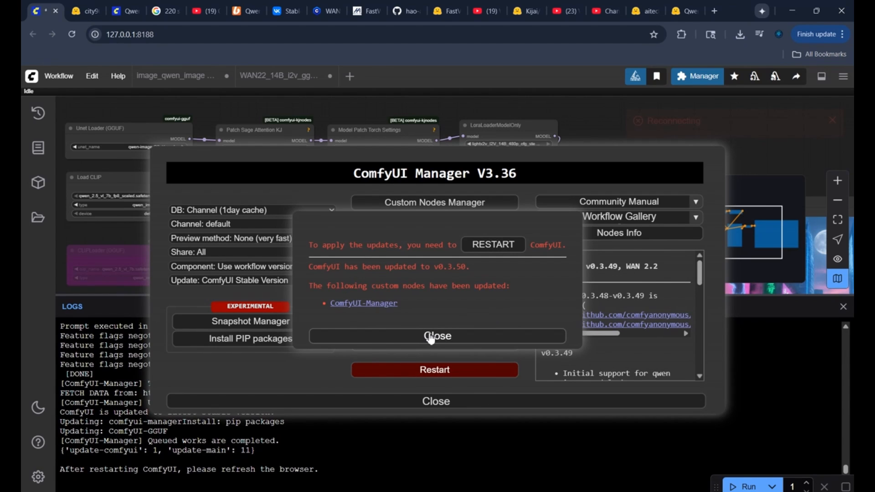
Dismiss the update notice and confirm the browser refresh to reload the workflow
left_click(436, 335)
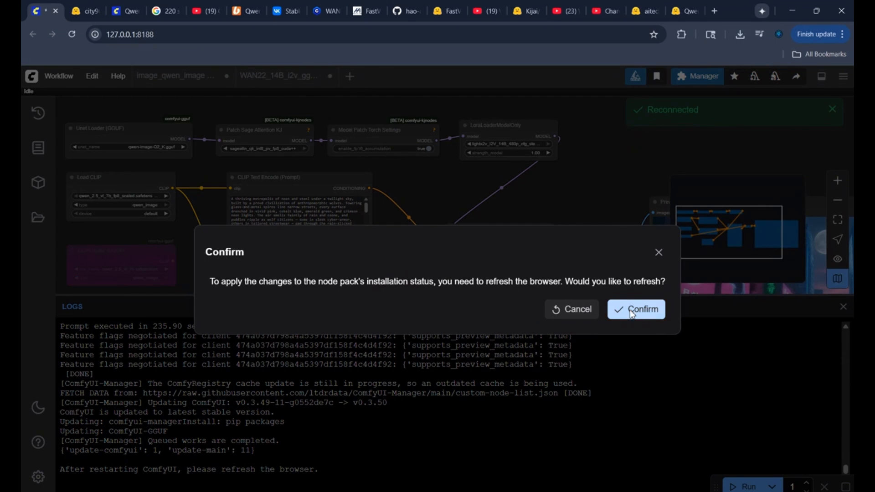
left_click(635, 309)
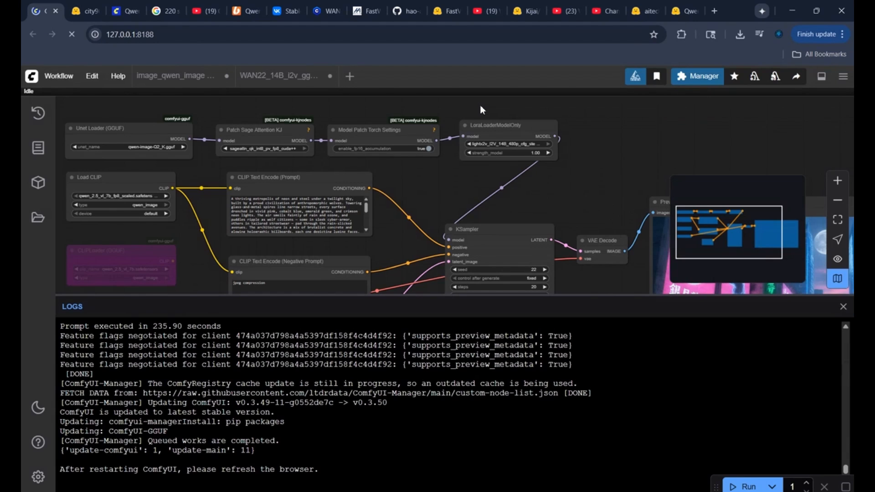
left_click(71, 34)
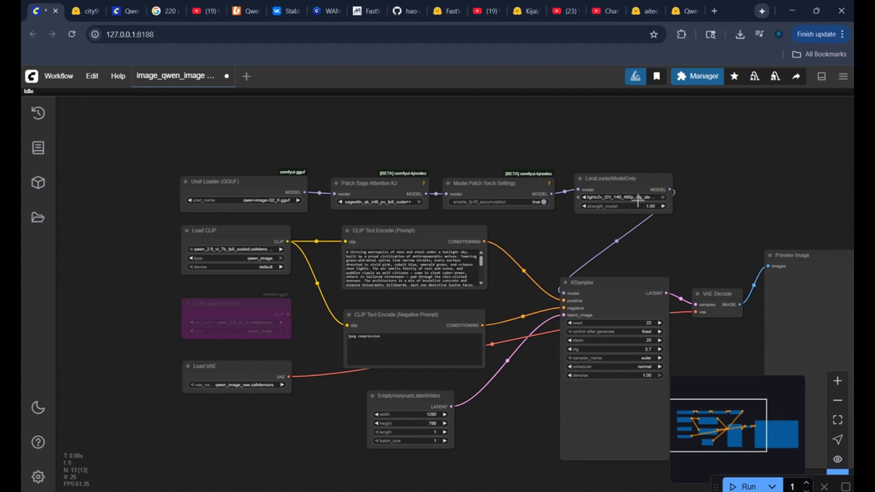
Choose Qwen-Image-Lightning-8steps-V1.0 in the LoRA loader and run a new generation
left_click(625, 197)
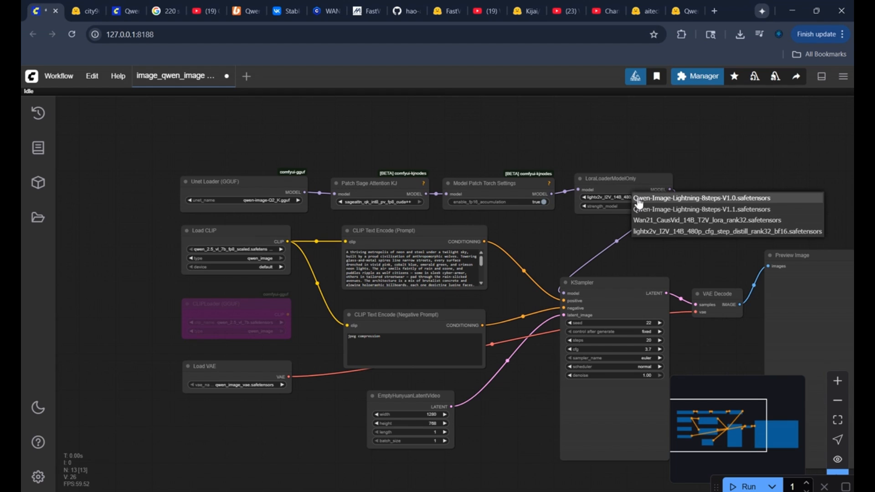
mouse_move(670, 198)
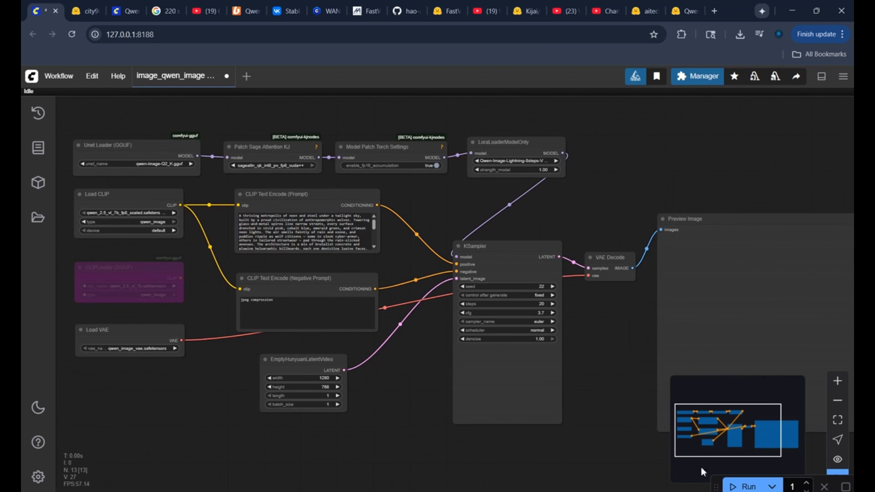
left_click(746, 486)
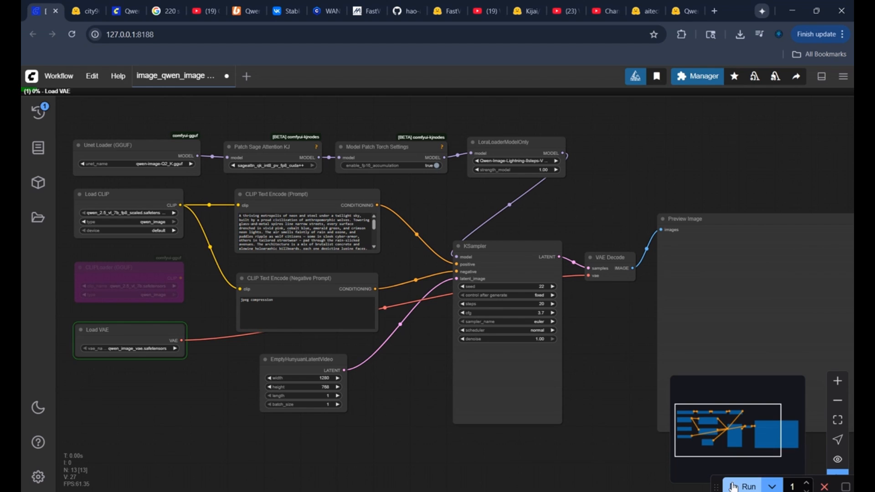
left_click(746, 486)
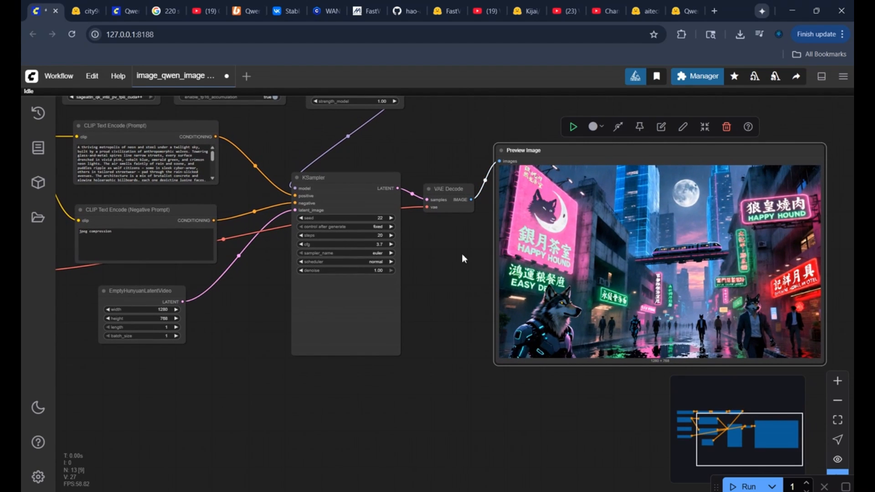
Review the finished wolf street and spaceship cliff city images in the queue lightbox
left_click(37, 113)
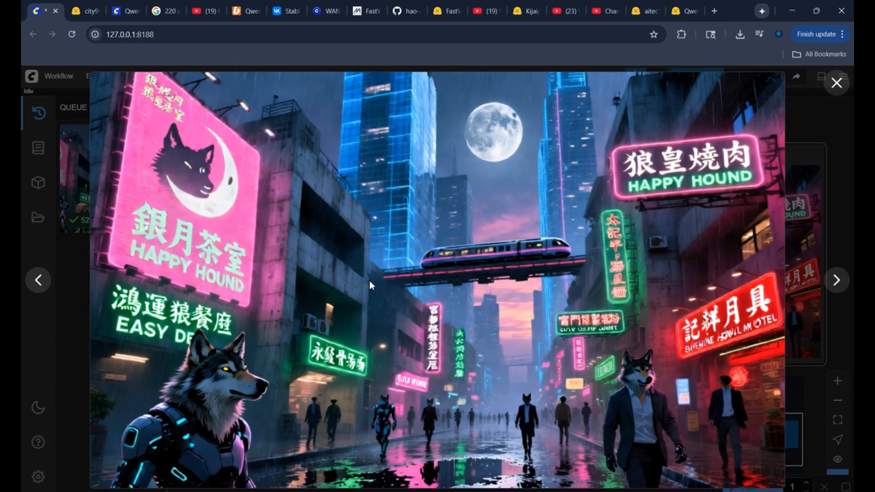
mouse_move(374, 250)
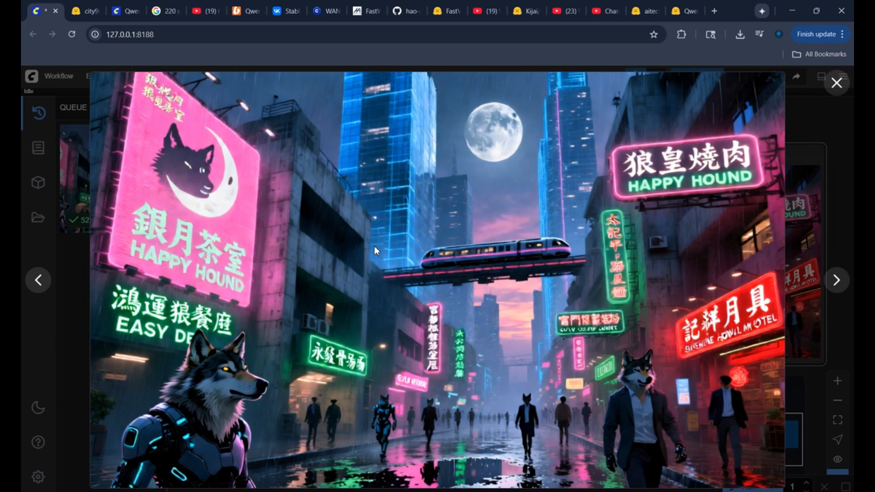
mouse_move(837, 83)
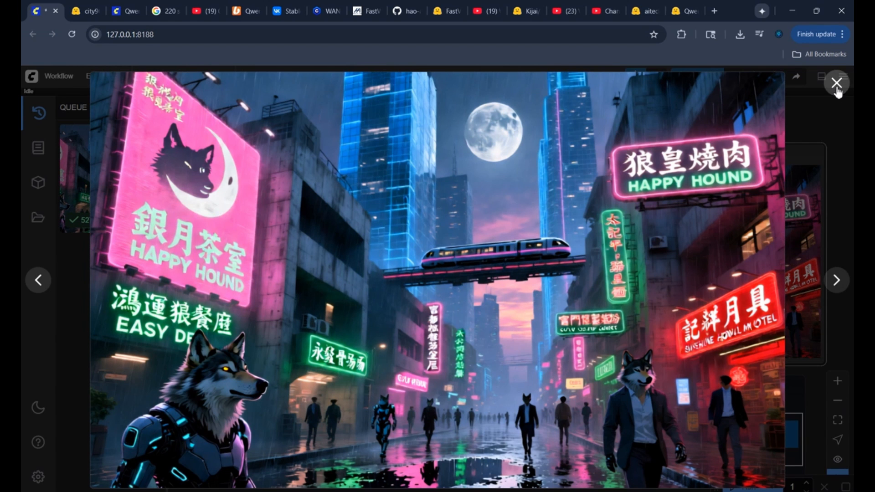
left_click(837, 83)
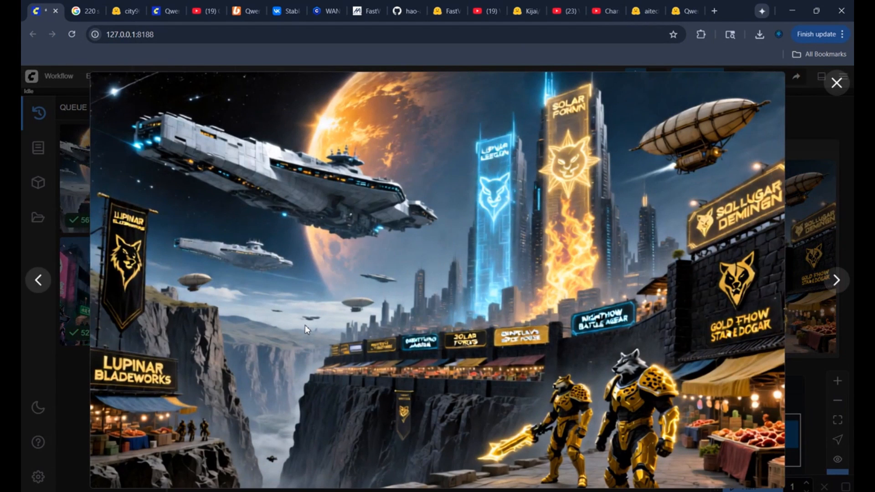
left_click(837, 83)
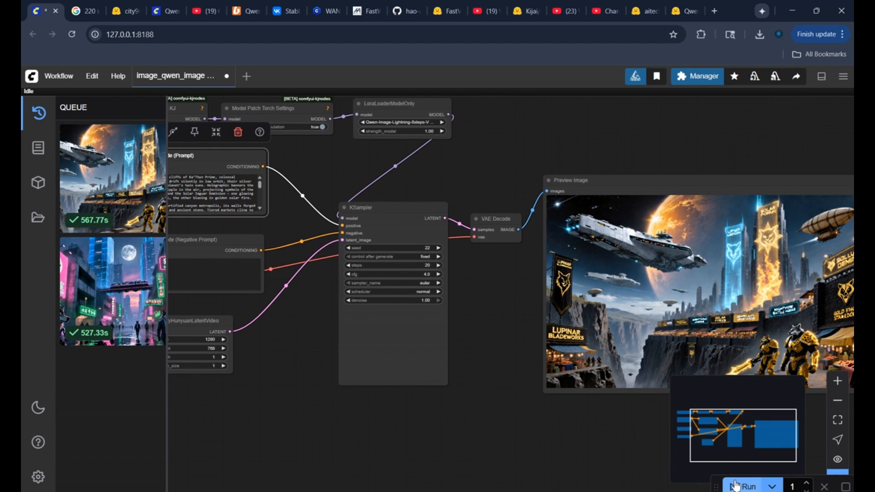
Queue a render, switch the LoRA to the lightx2v file and run again
left_click(744, 486)
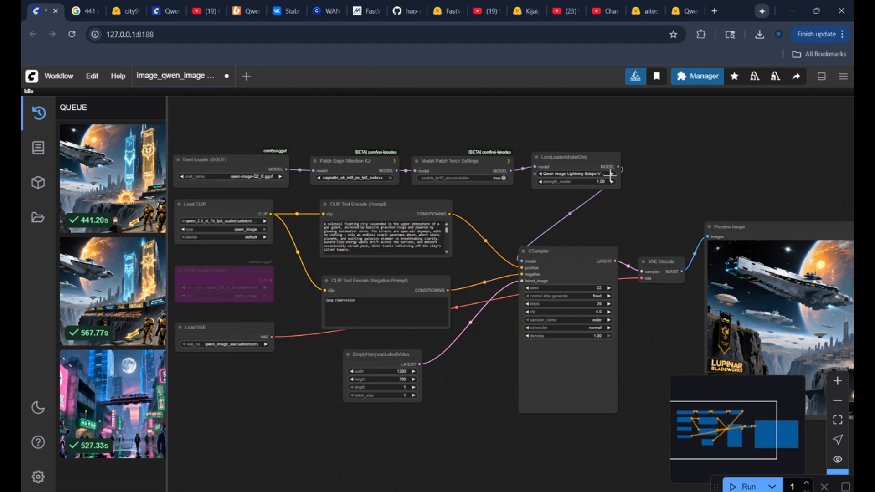
left_click(575, 174)
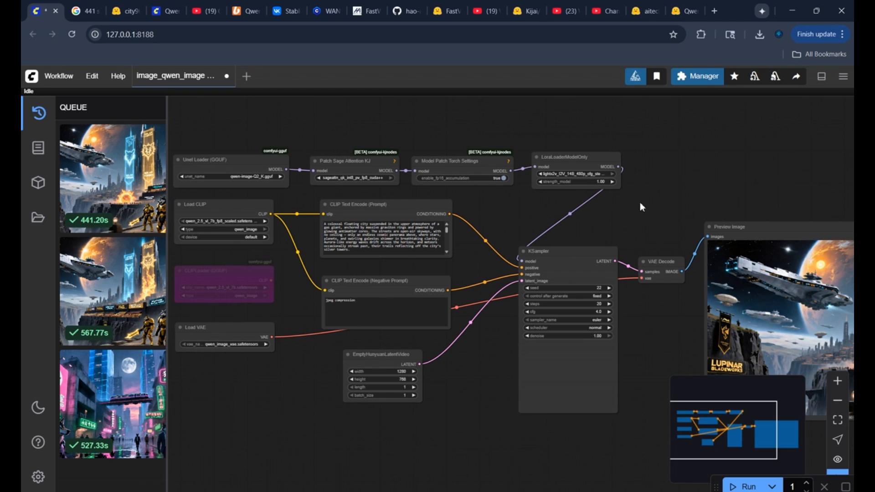
left_click(744, 485)
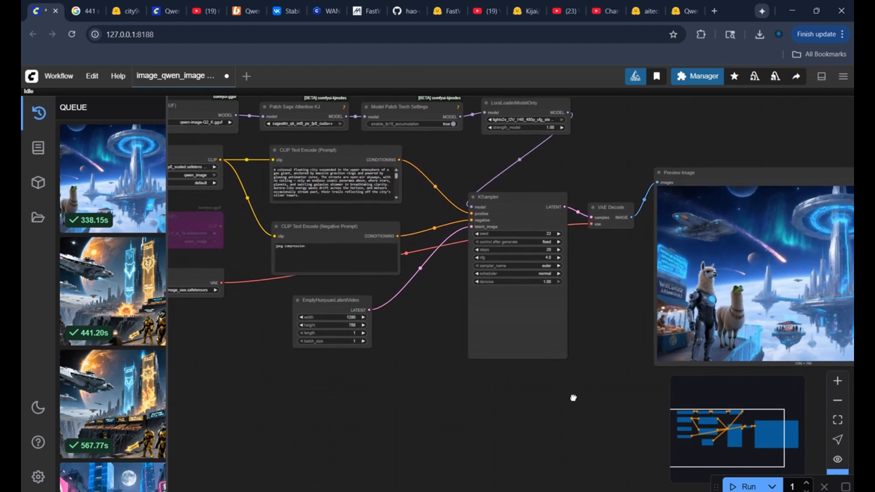
View the new floating llama city image from the queue and close it
left_click(754, 279)
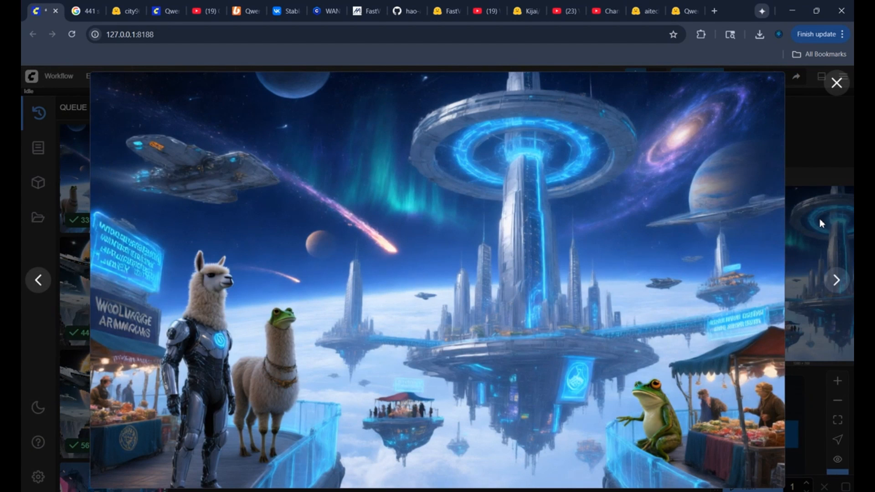
left_click(836, 83)
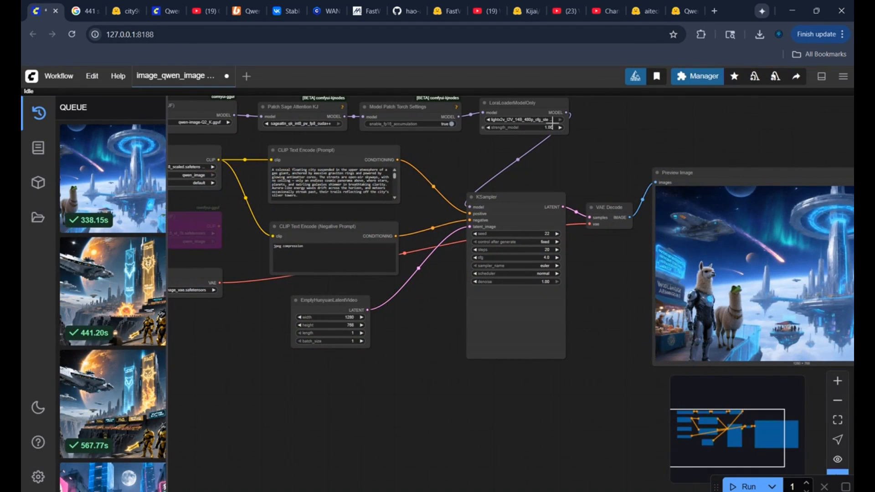
Load Qwen-Image-Lightning-8steps-V1.1, set KSampler cfg to 4.5 and run a new generation
left_click(521, 119)
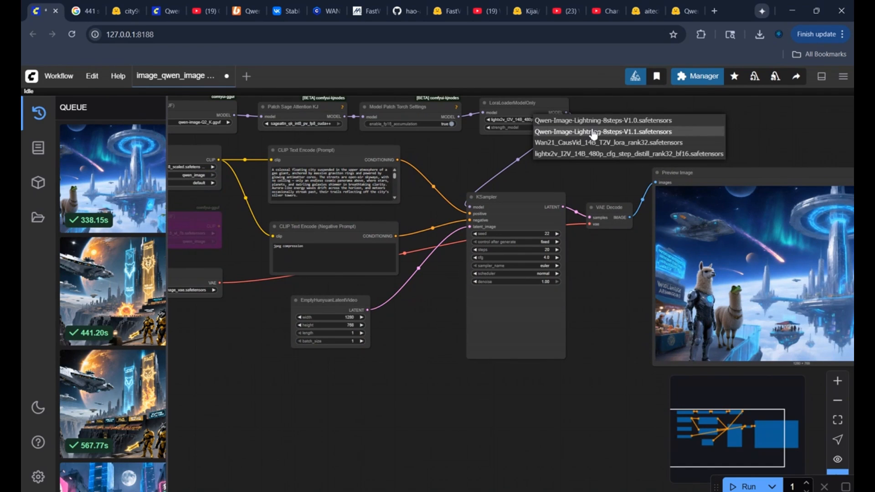
left_click(605, 132)
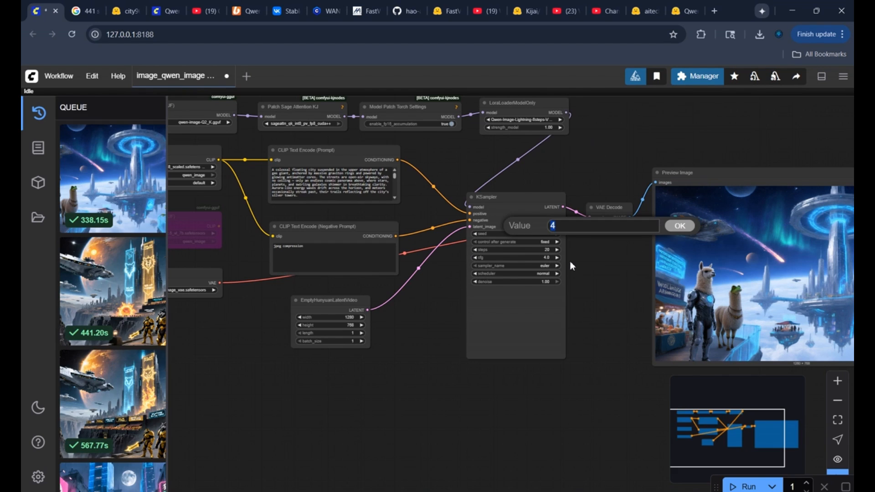
type(".5")
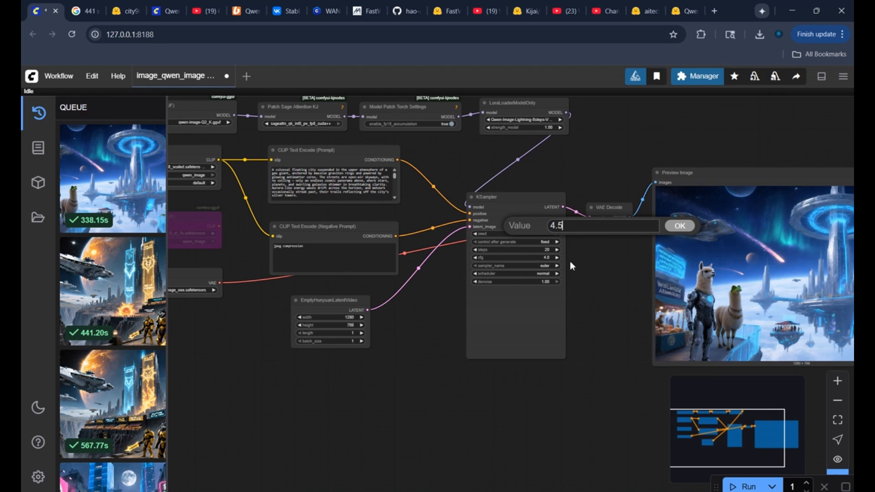
left_click(680, 225)
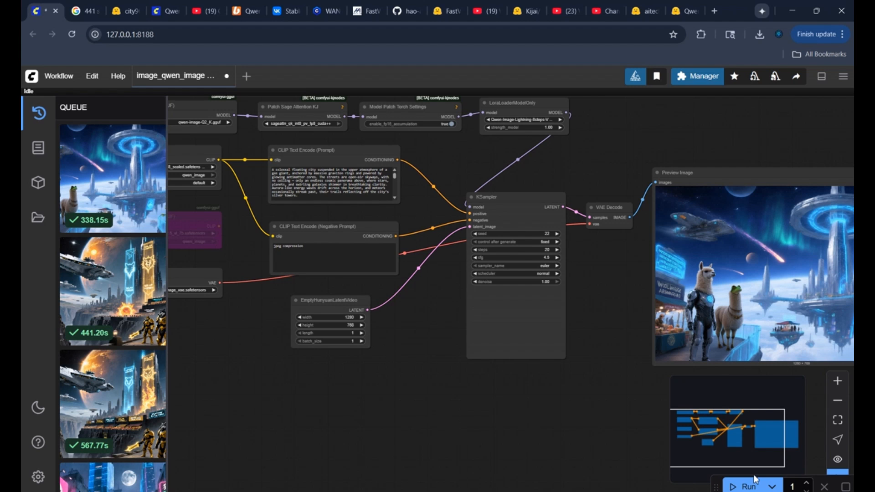
left_click(743, 486)
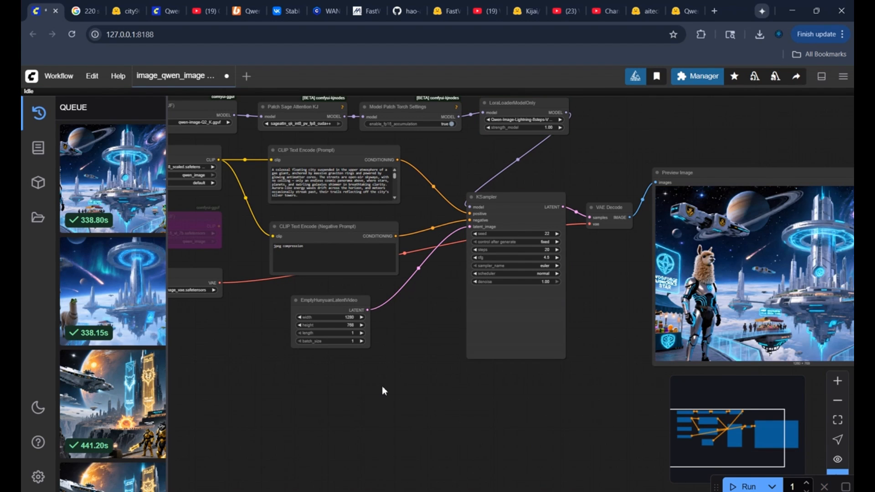
mouse_move(561, 391)
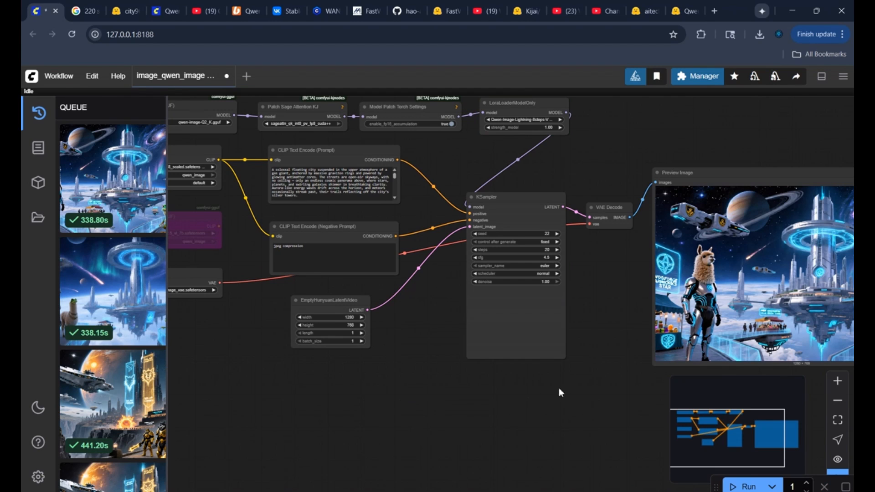
mouse_move(200, 349)
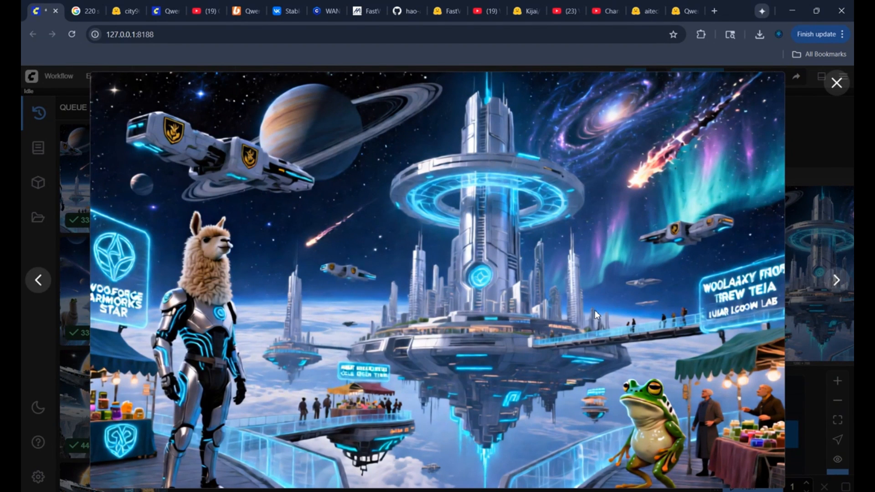
mouse_move(662, 334)
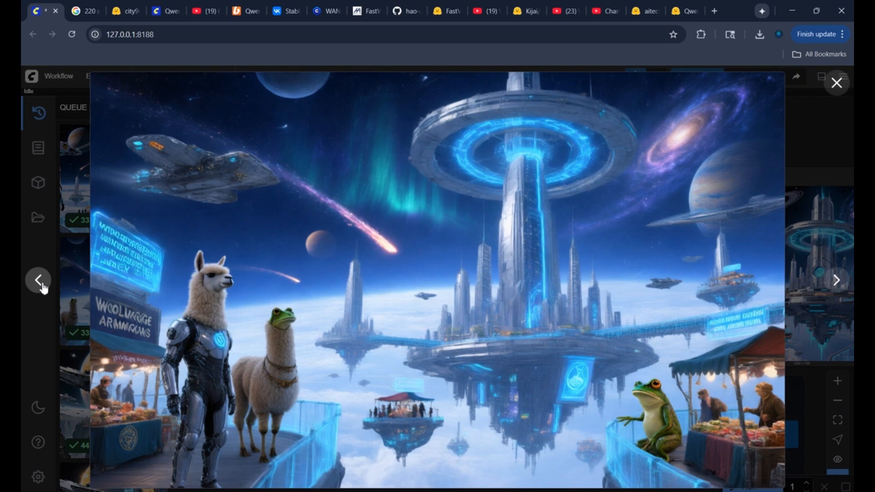
left_click(38, 279)
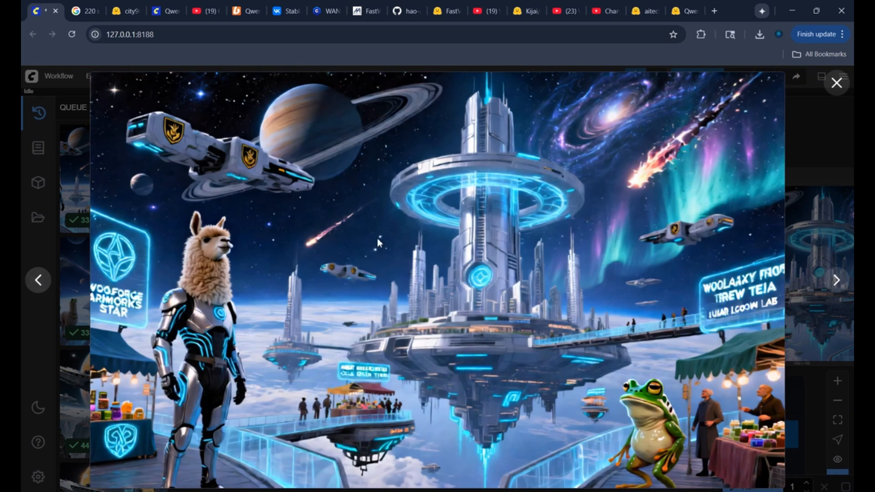
mouse_move(848, 142)
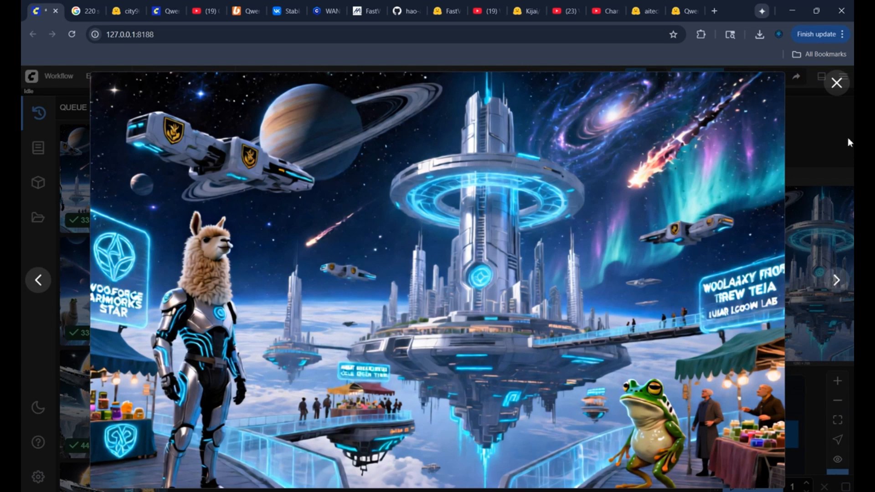
left_click(836, 83)
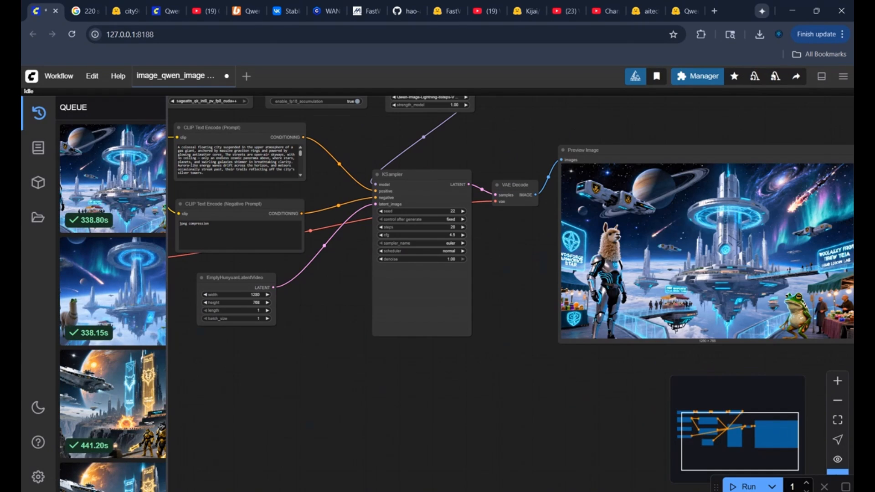